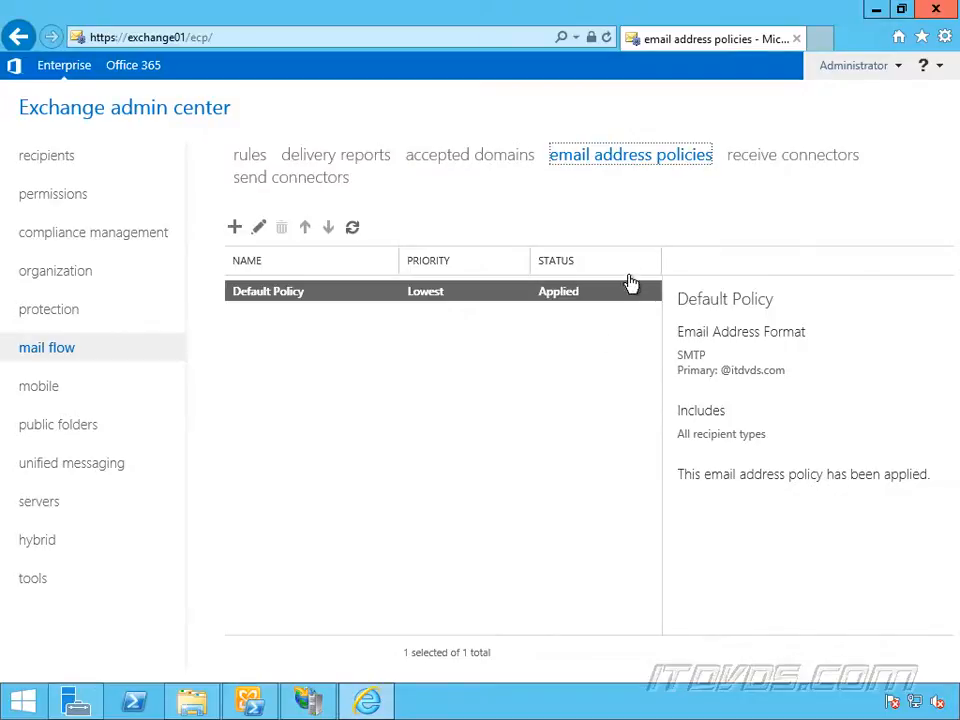
mouse_move(497, 334)
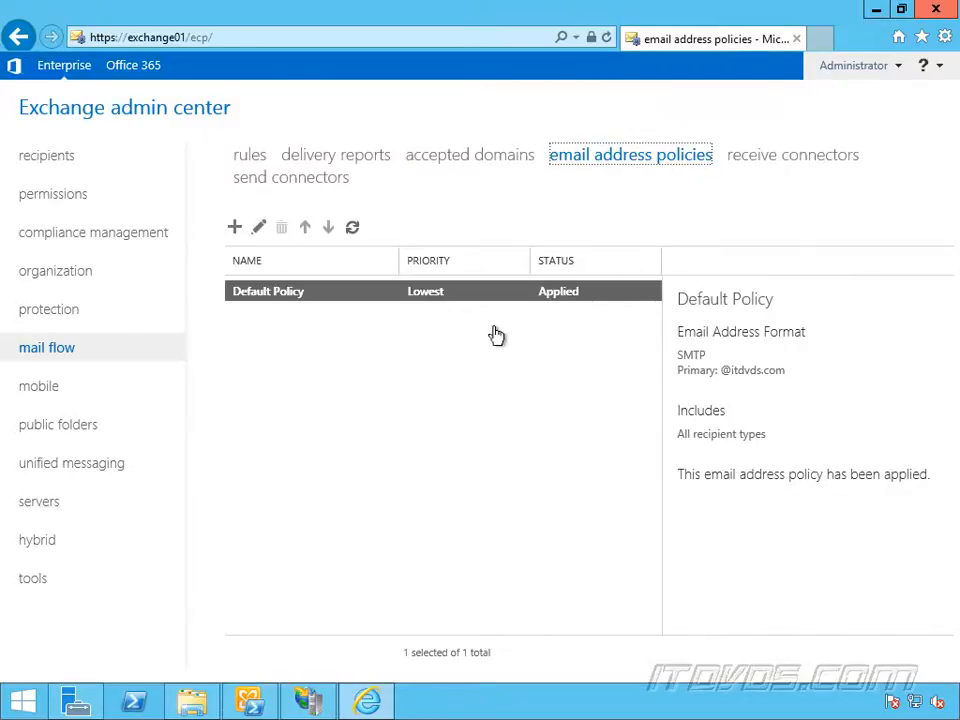
Show the accepted domains list with itdvds.com and itdvds.local, both authoritative
left_click(473, 154)
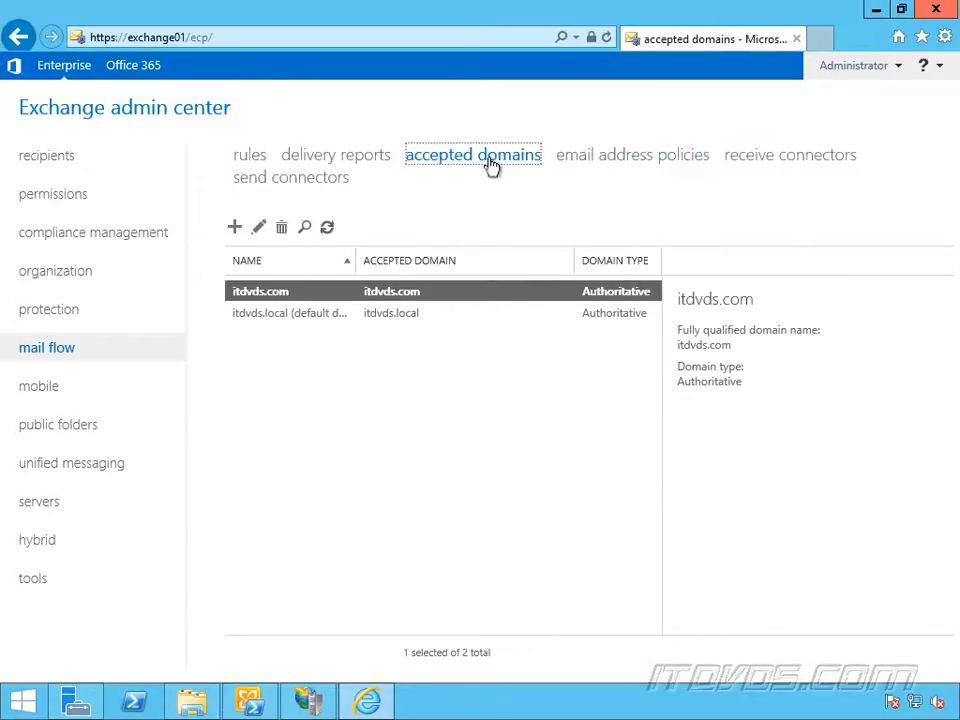
mouse_move(401, 442)
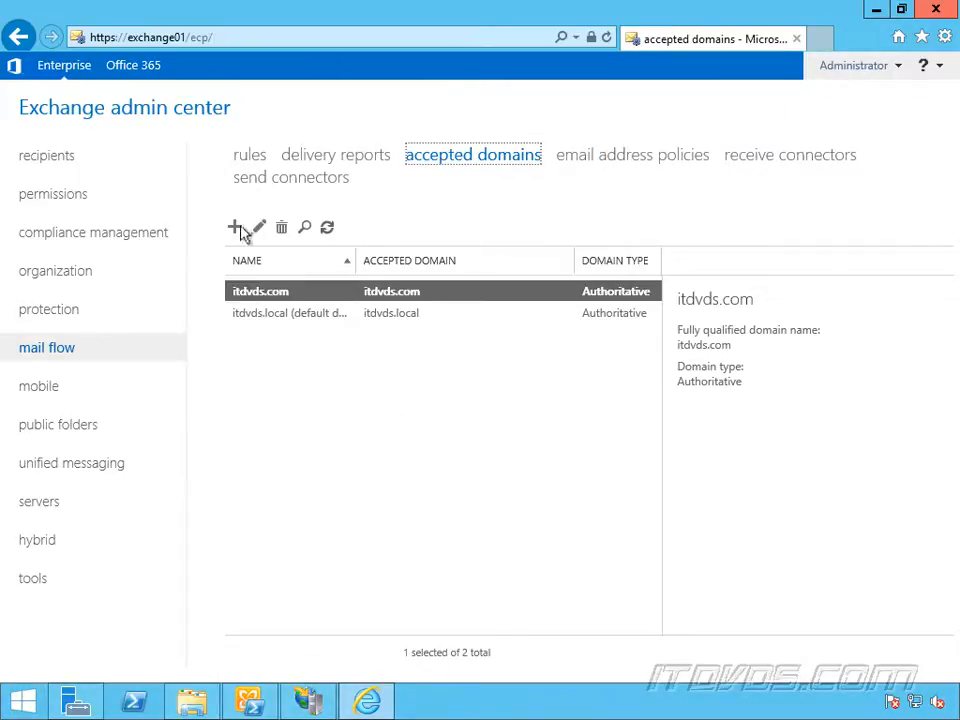
Create the authoritative accepted domain az.itdvds.com, using az.itdvds.com as its name
left_click(235, 227)
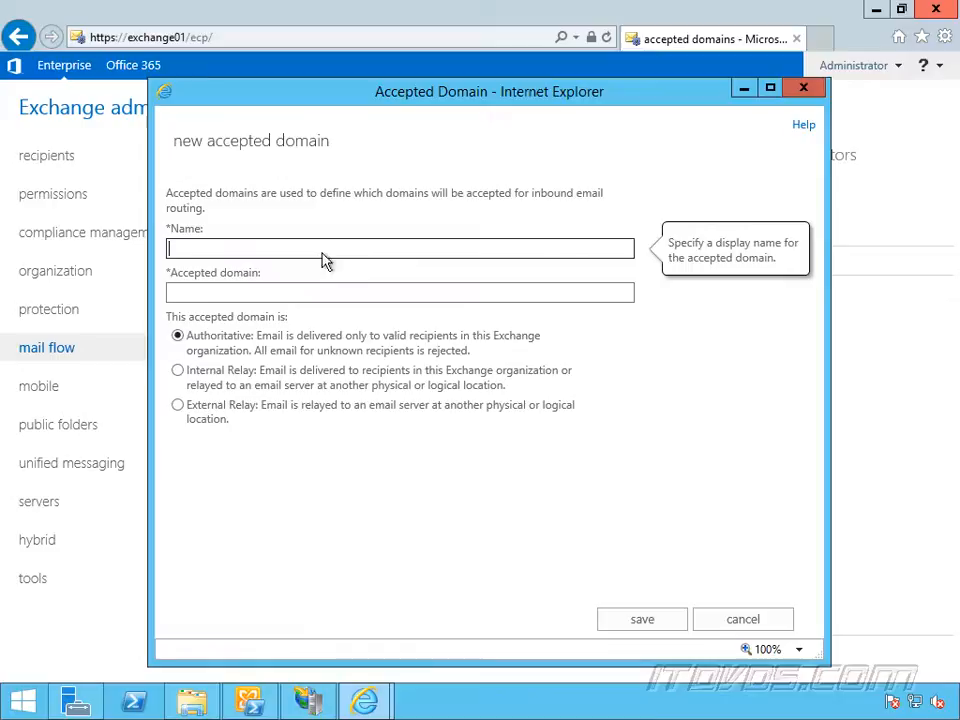
type("a2")
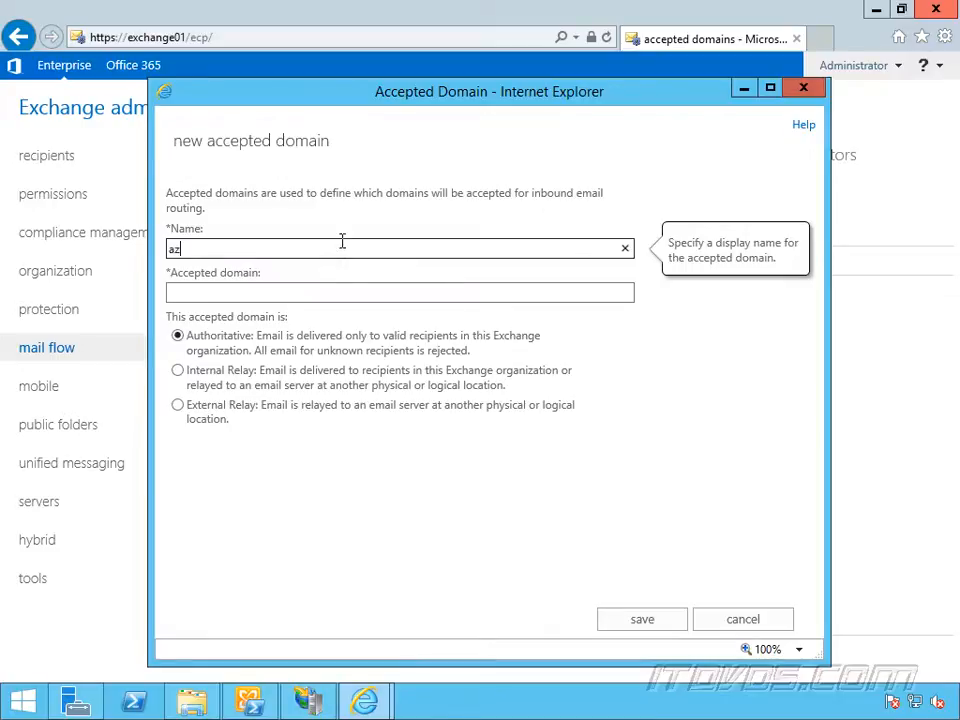
type("z.itdvds.com")
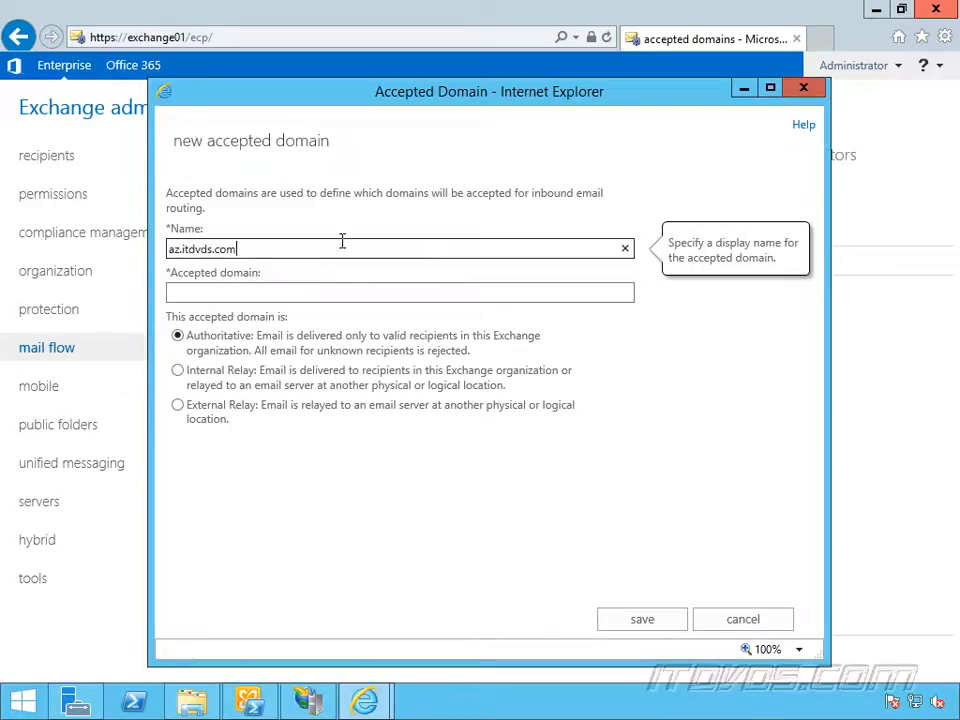
type("az.itdvds.com")
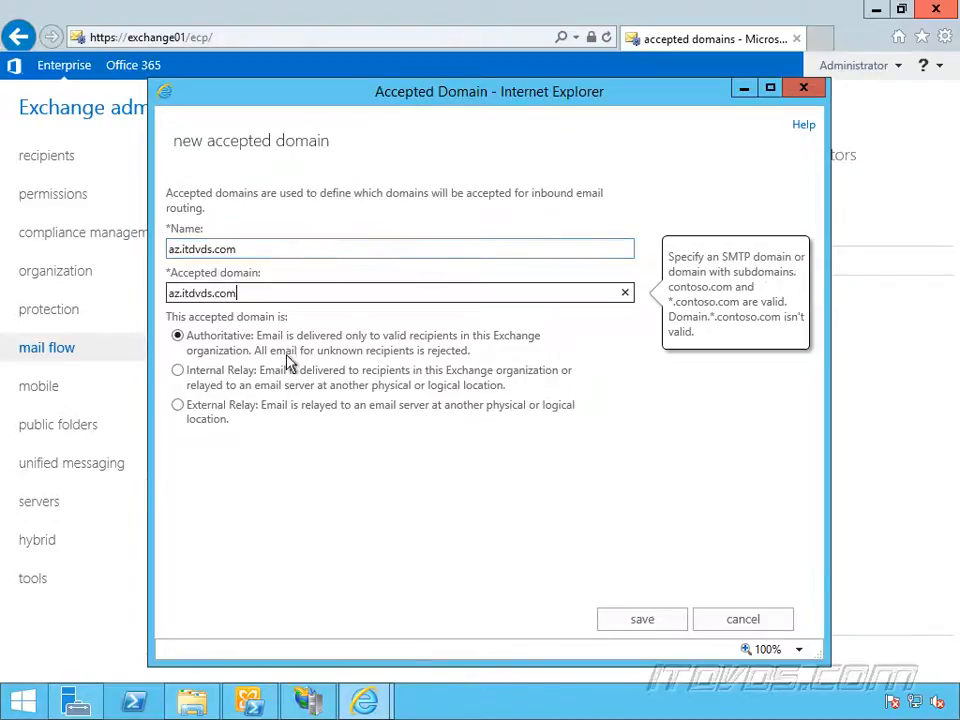
left_click(641, 618)
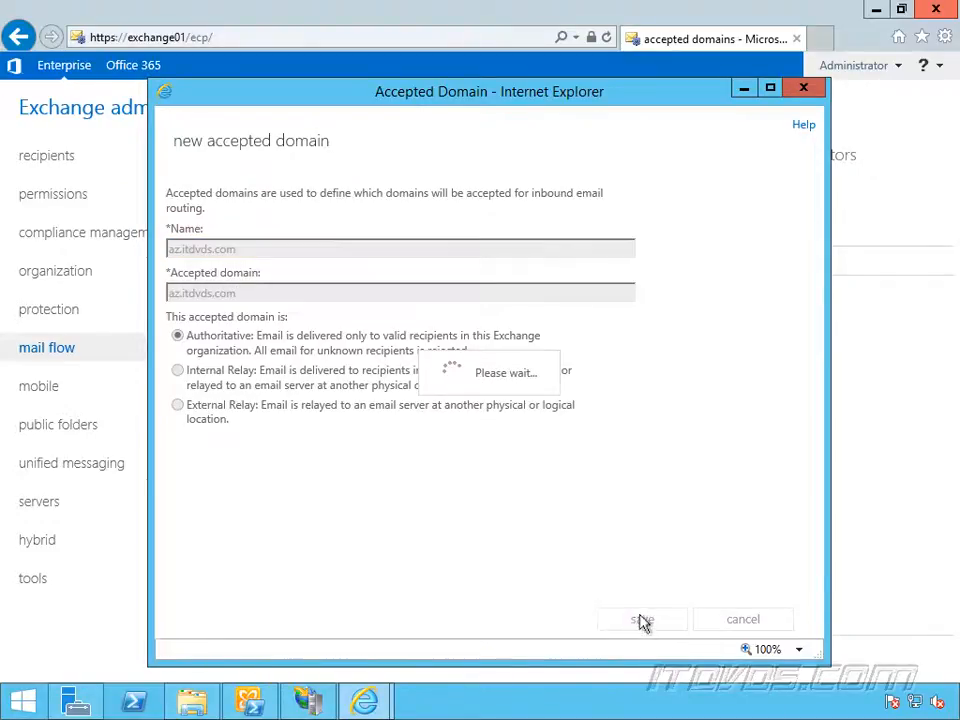
left_click(641, 618)
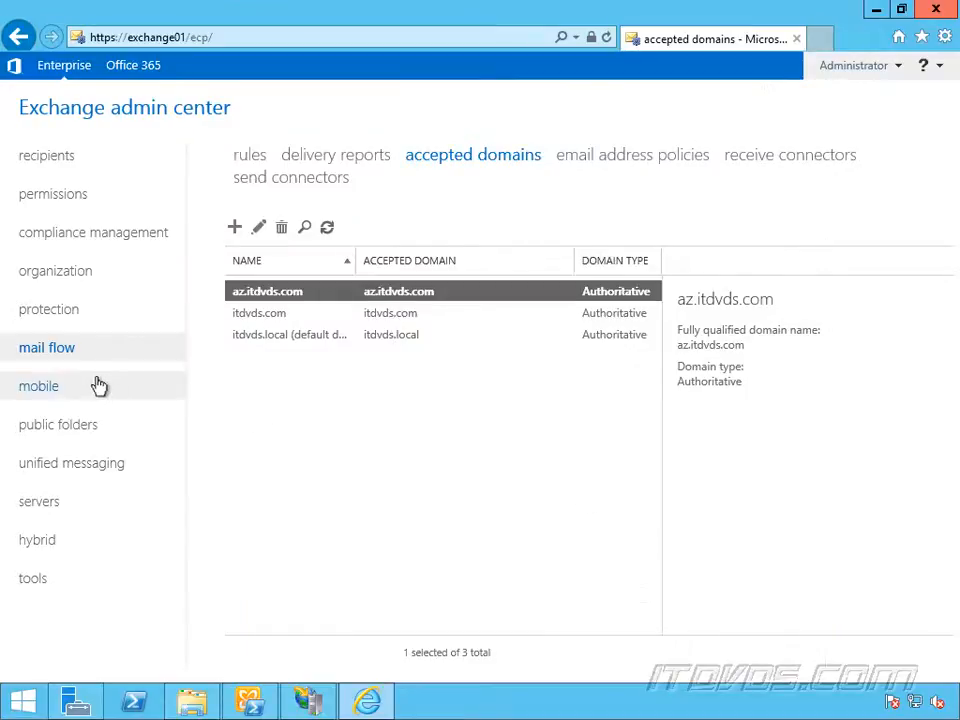
Begin drafting a new email address policy named 'AZ Email Policy'
left_click(630, 155)
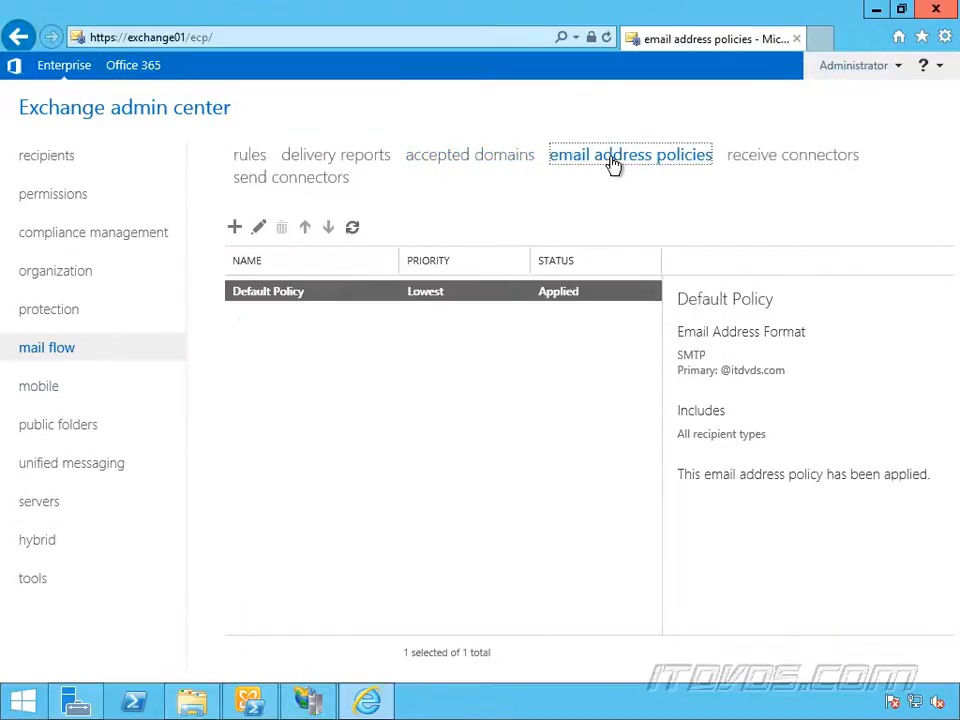
left_click(234, 227)
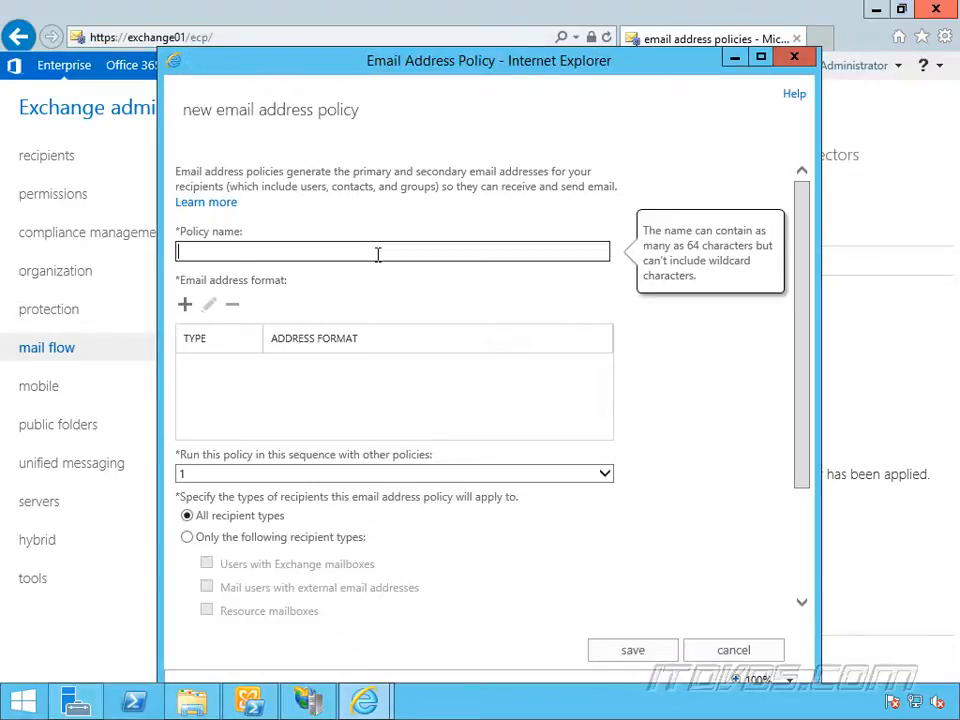
type("AZ Email Po")
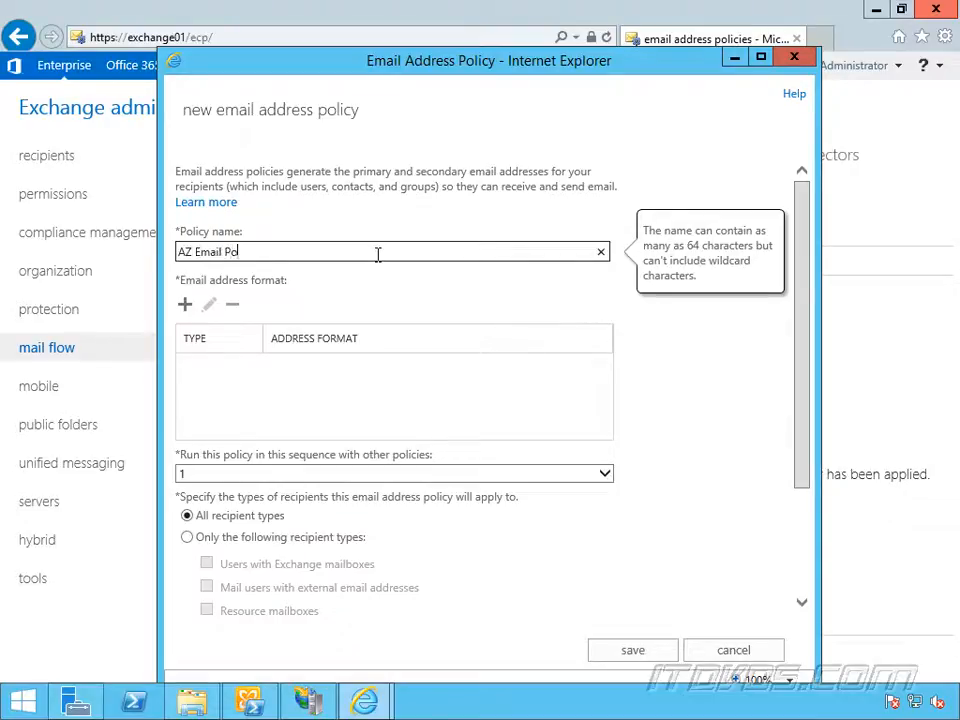
type("licy")
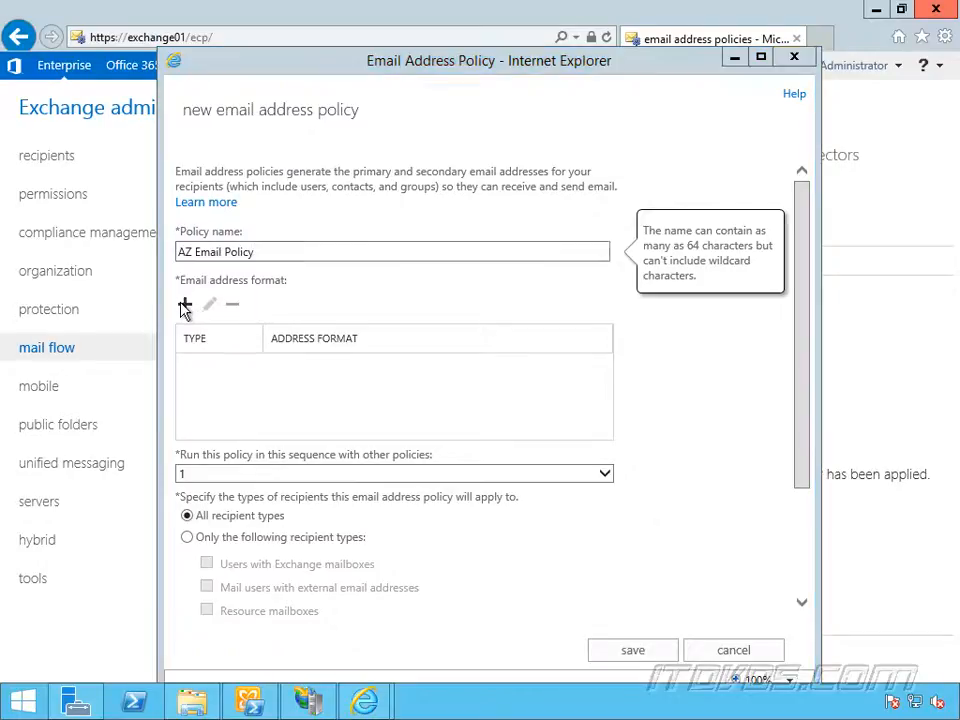
left_click(184, 304)
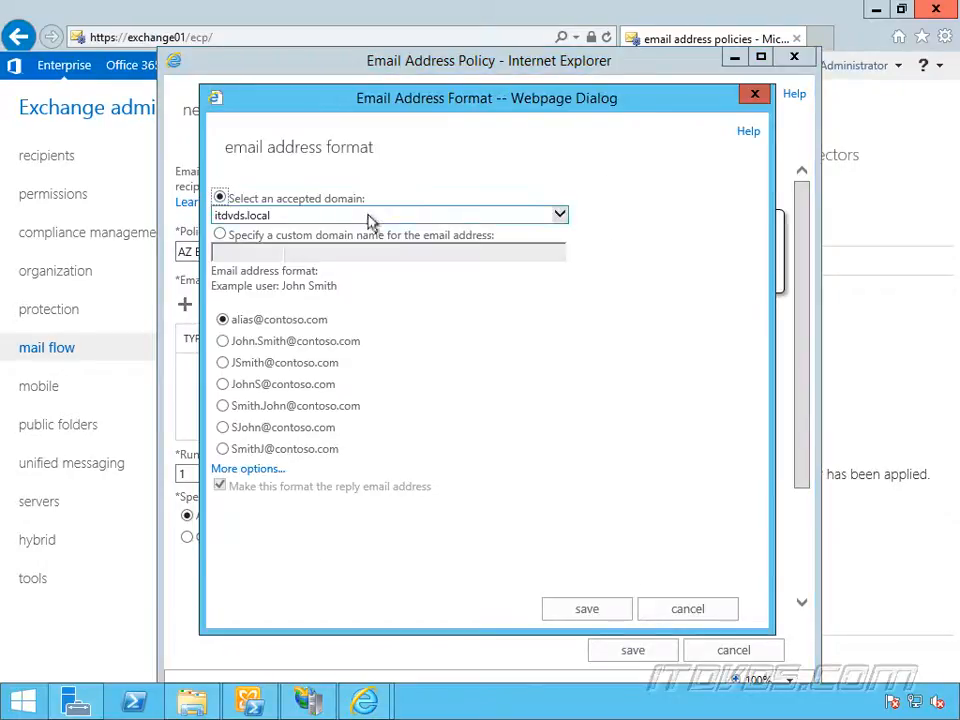
left_click(390, 214)
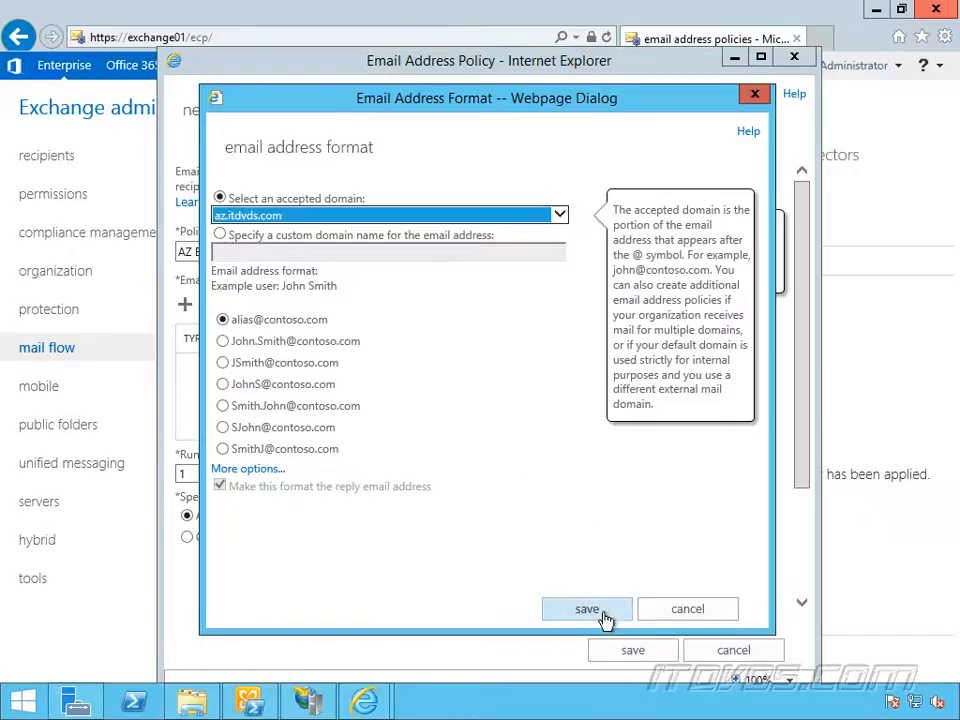
left_click(587, 609)
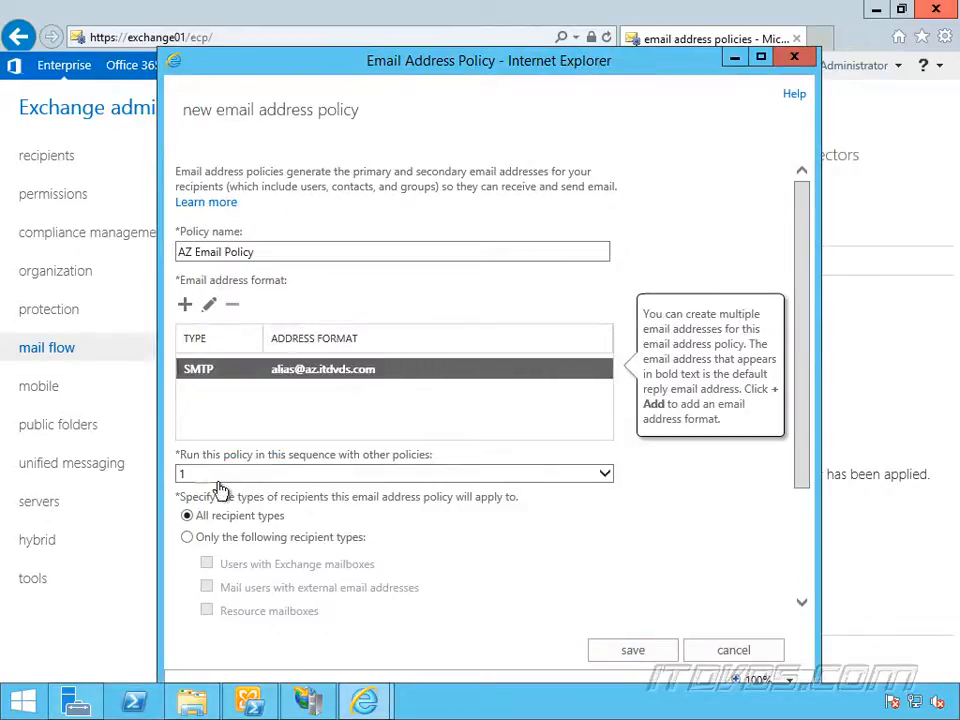
Restrict the policy's recipient types to Users with Exchange mailboxes only
scroll("down", 3)
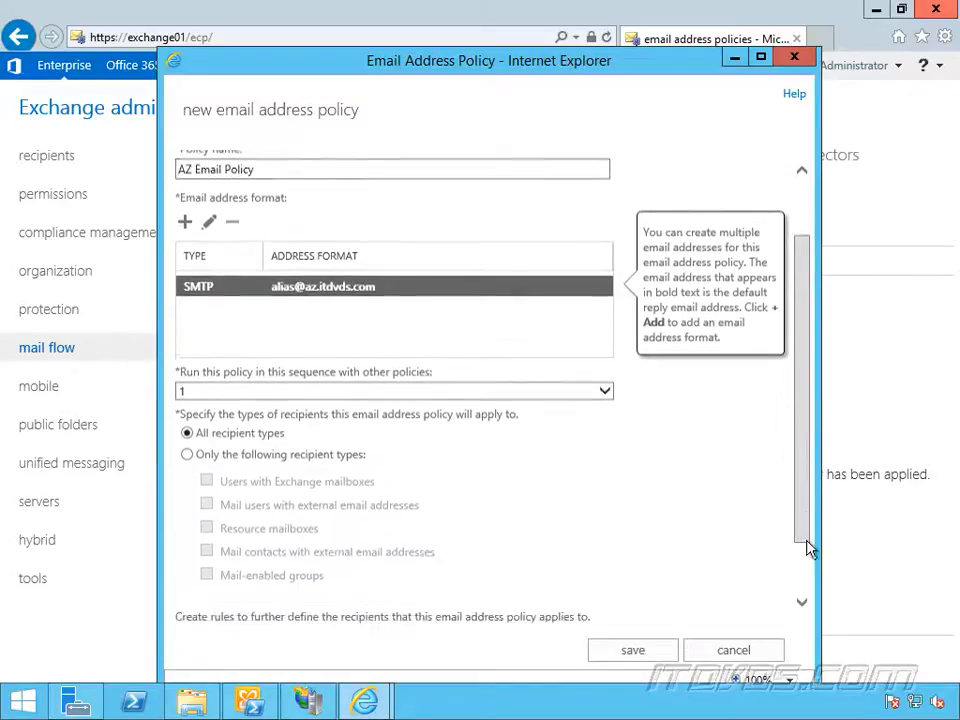
scroll("down", 3)
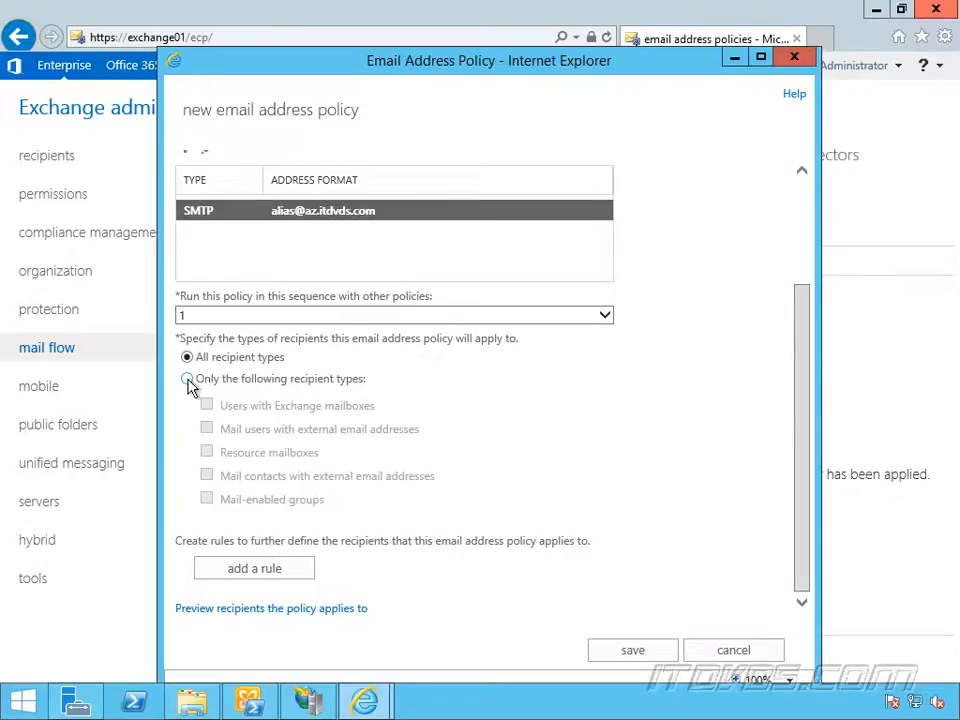
left_click(187, 378)
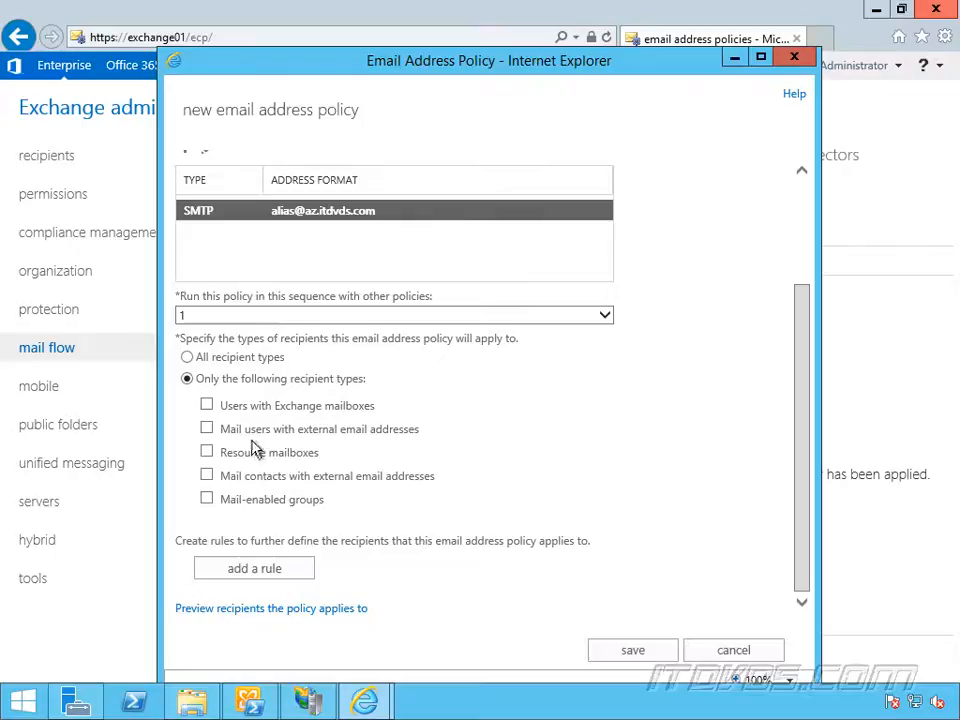
mouse_move(312, 483)
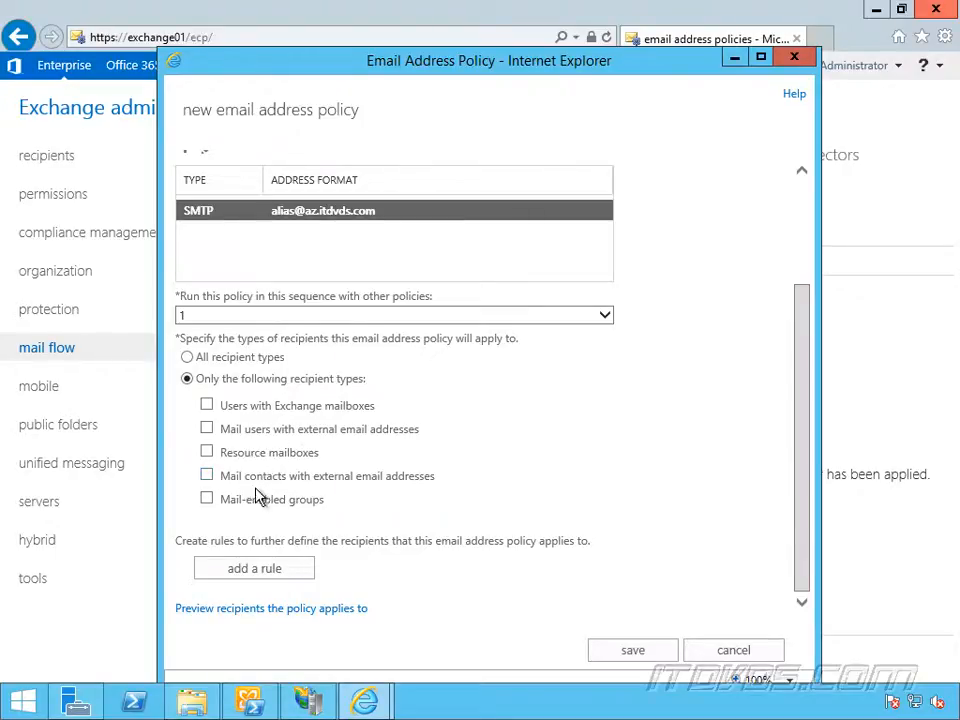
mouse_move(317, 502)
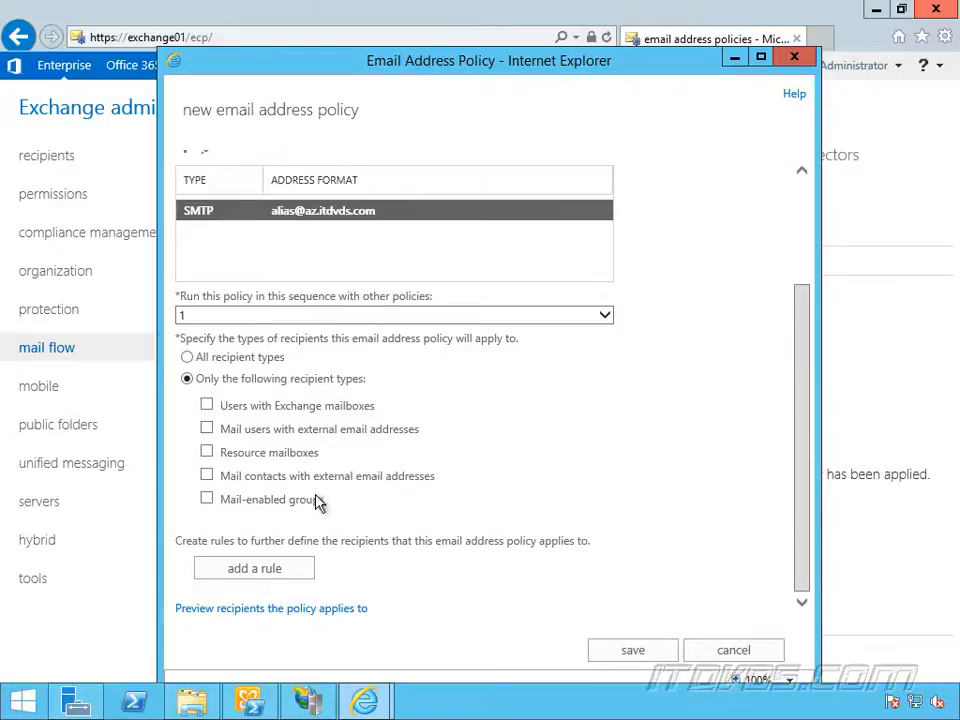
mouse_move(260, 513)
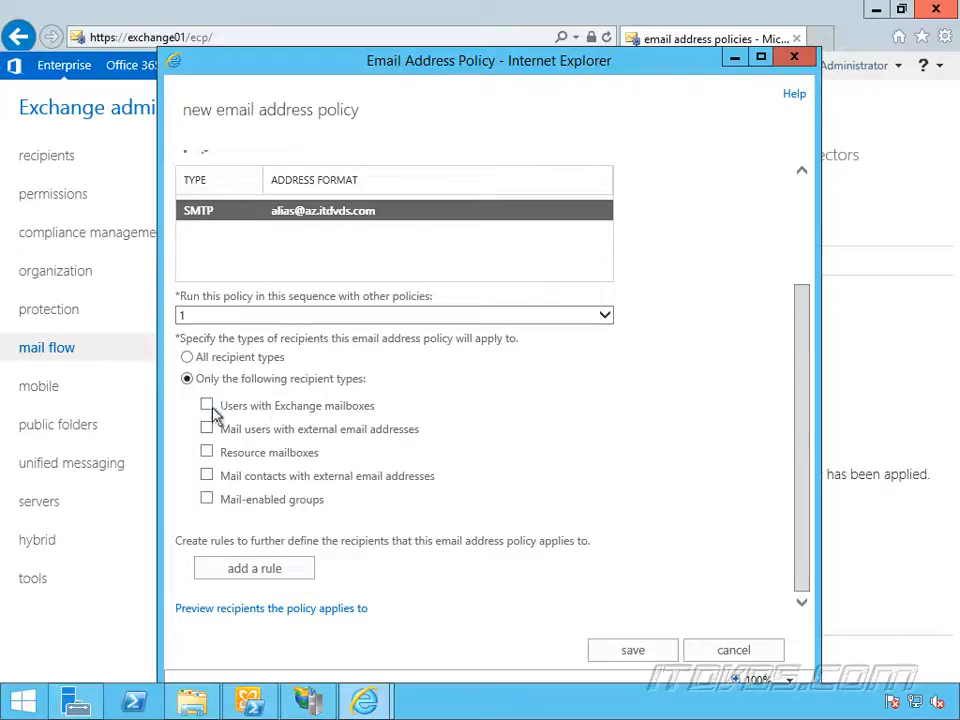
left_click(207, 405)
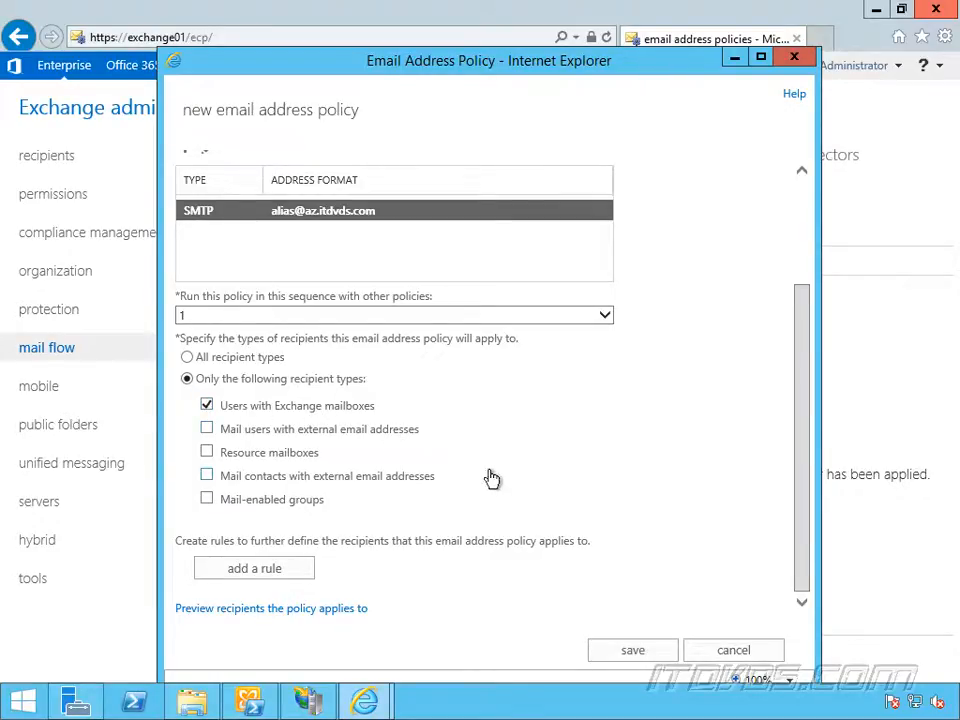
mouse_move(506, 560)
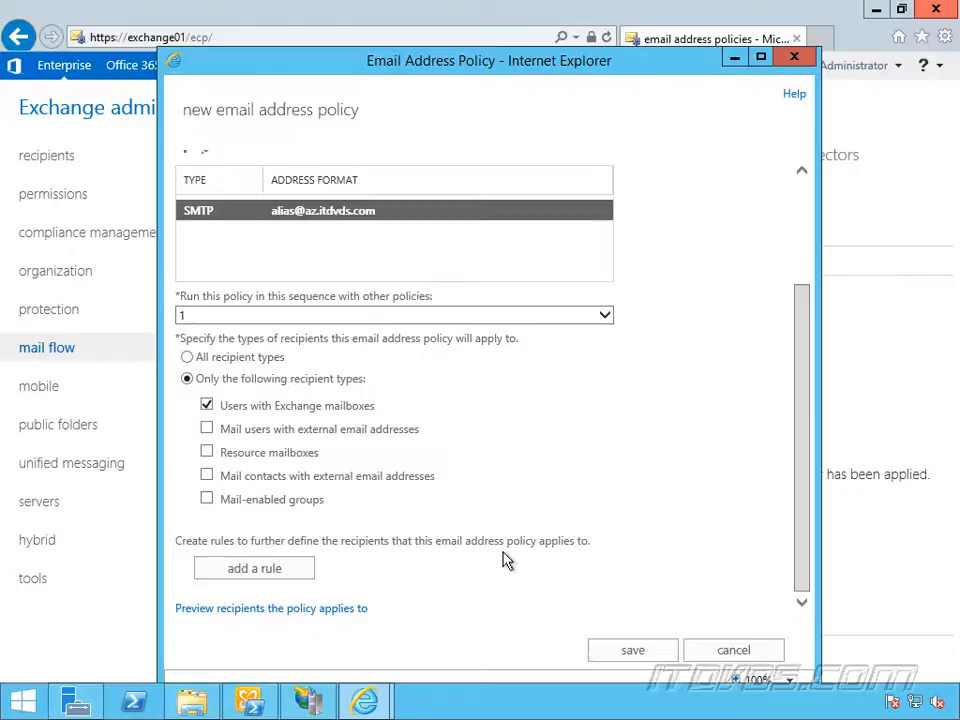
left_click(254, 568)
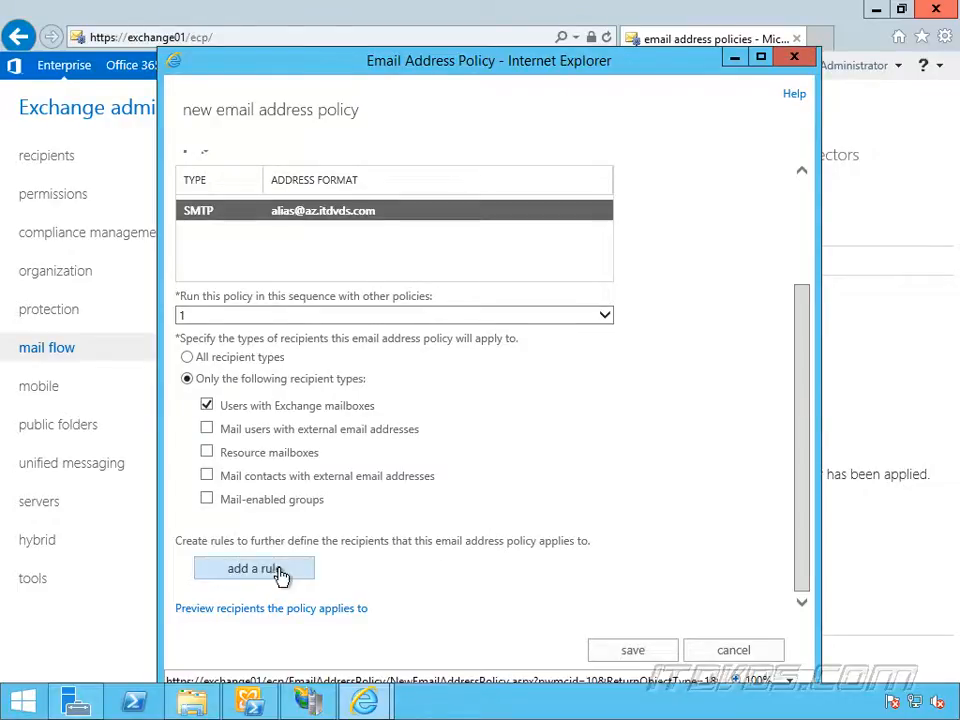
Add a State or province rule matching AZ to the policy
left_click(254, 568)
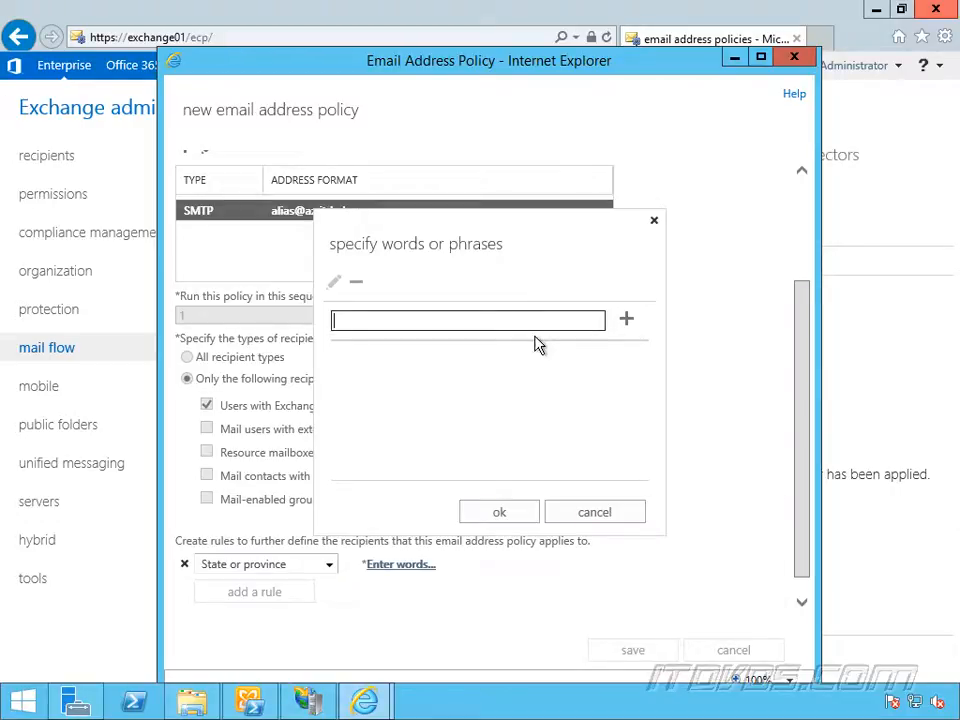
type("AZ")
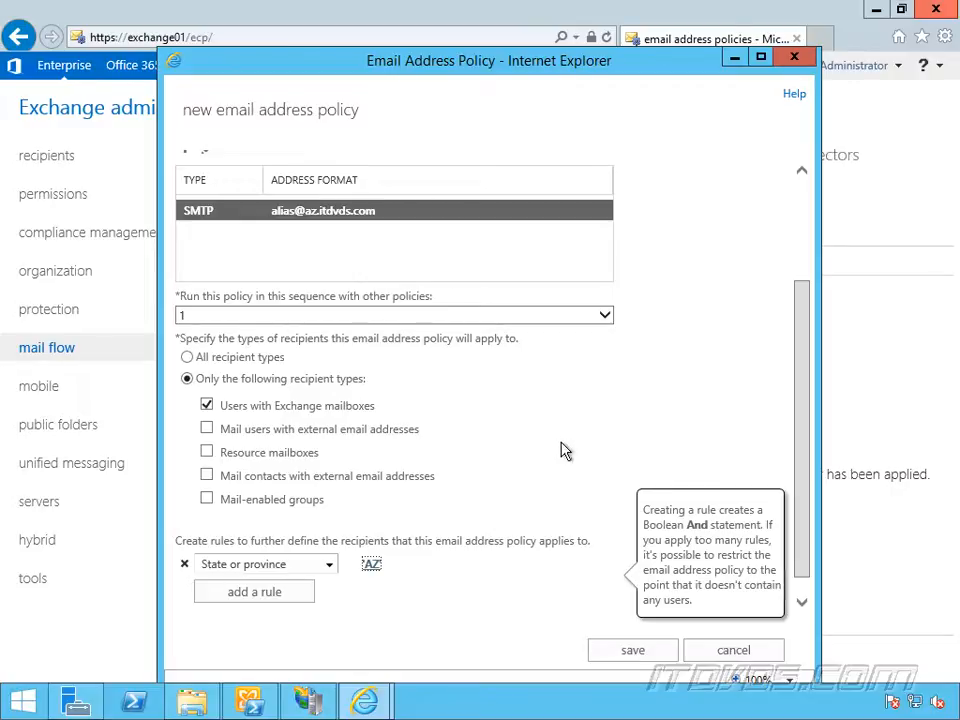
mouse_move(455, 551)
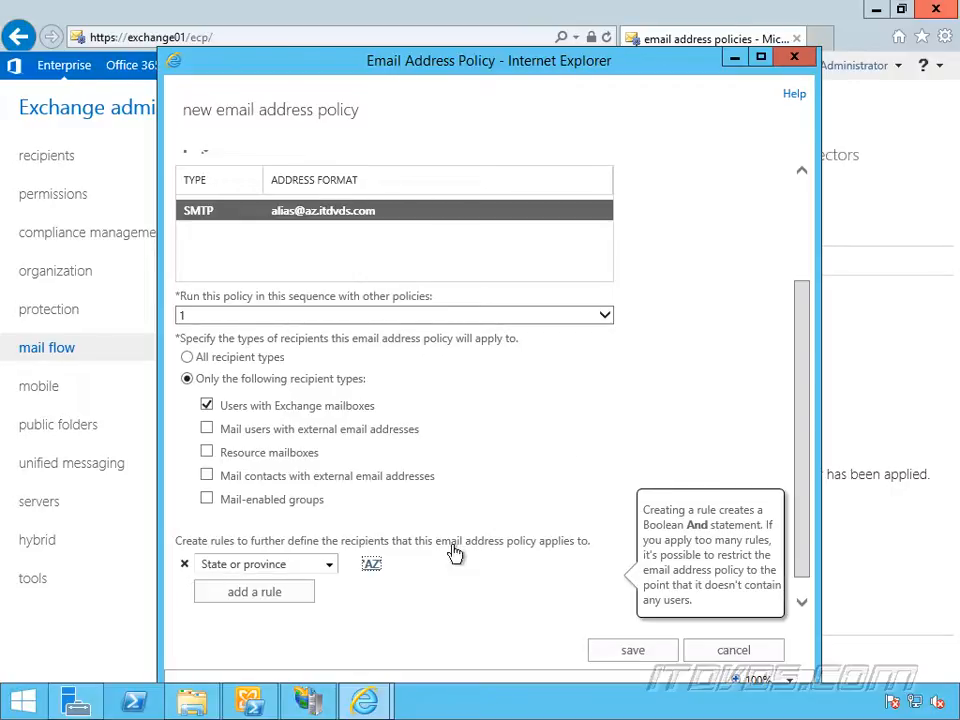
mouse_move(470, 585)
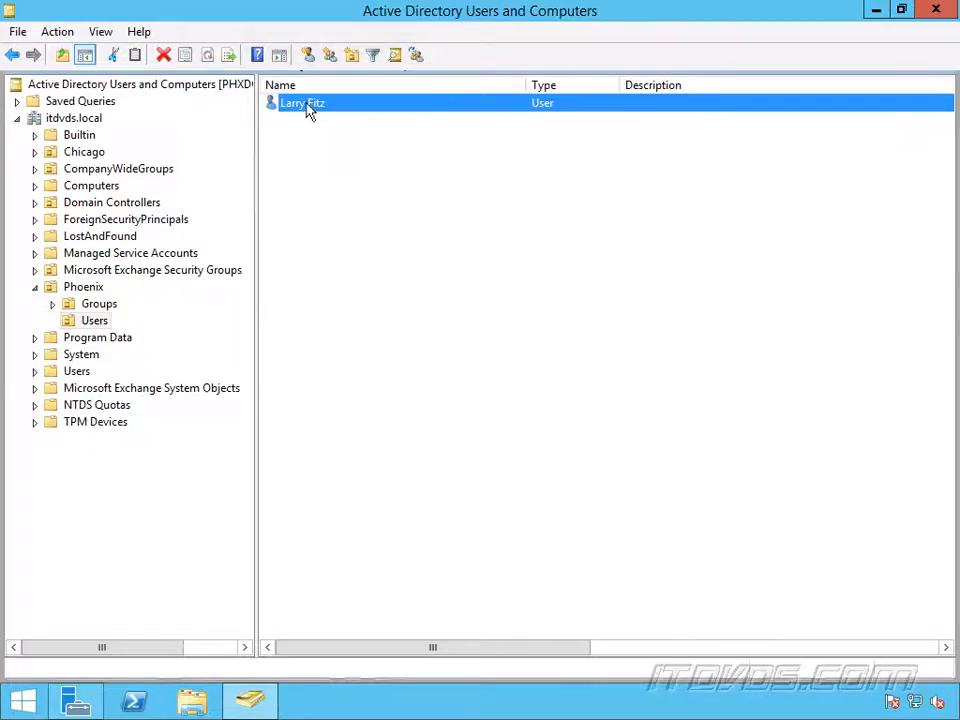
double_click(302, 103)
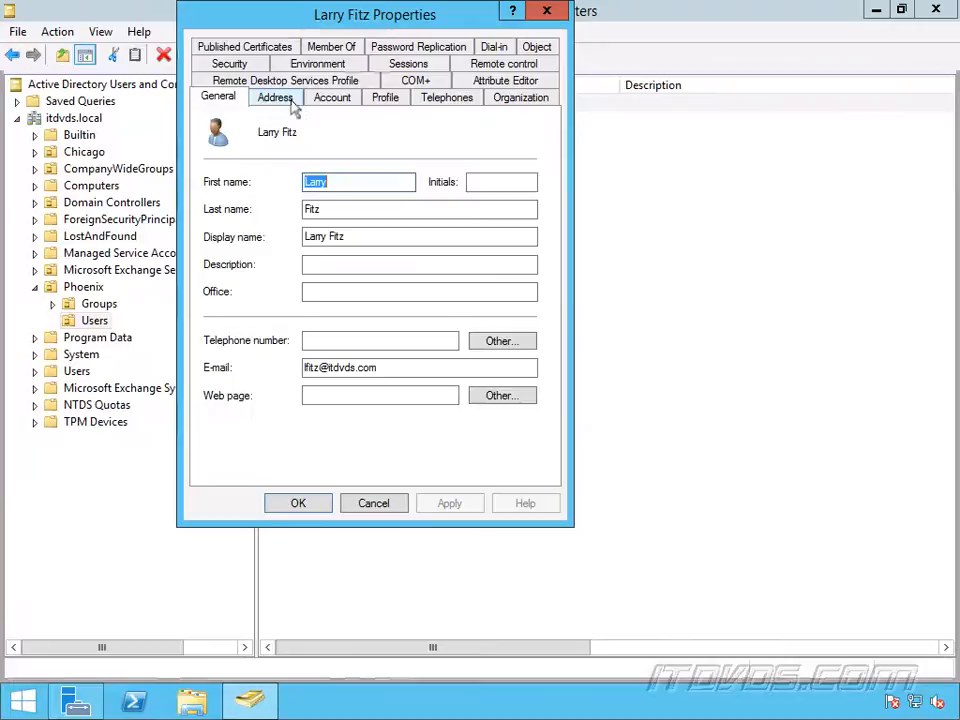
left_click(275, 97)
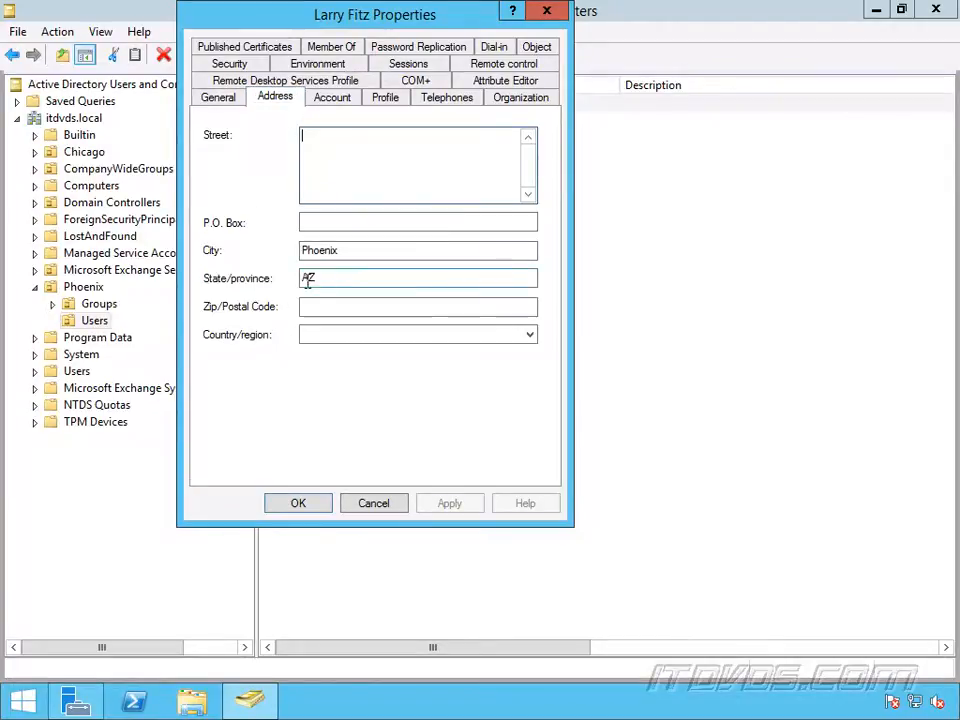
left_click(297, 502)
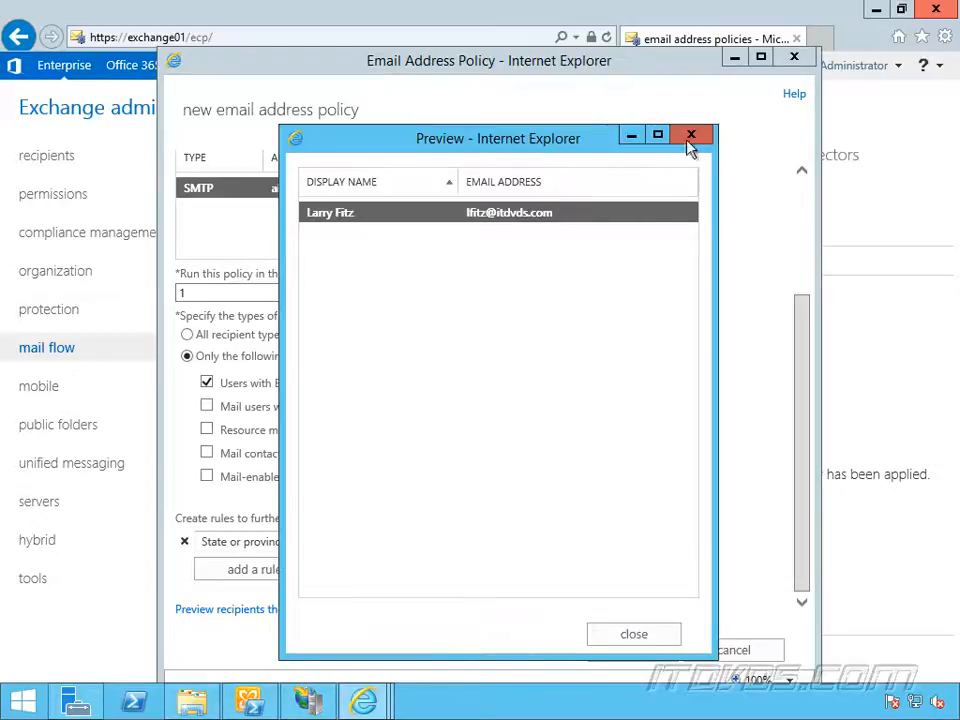
left_click(691, 135)
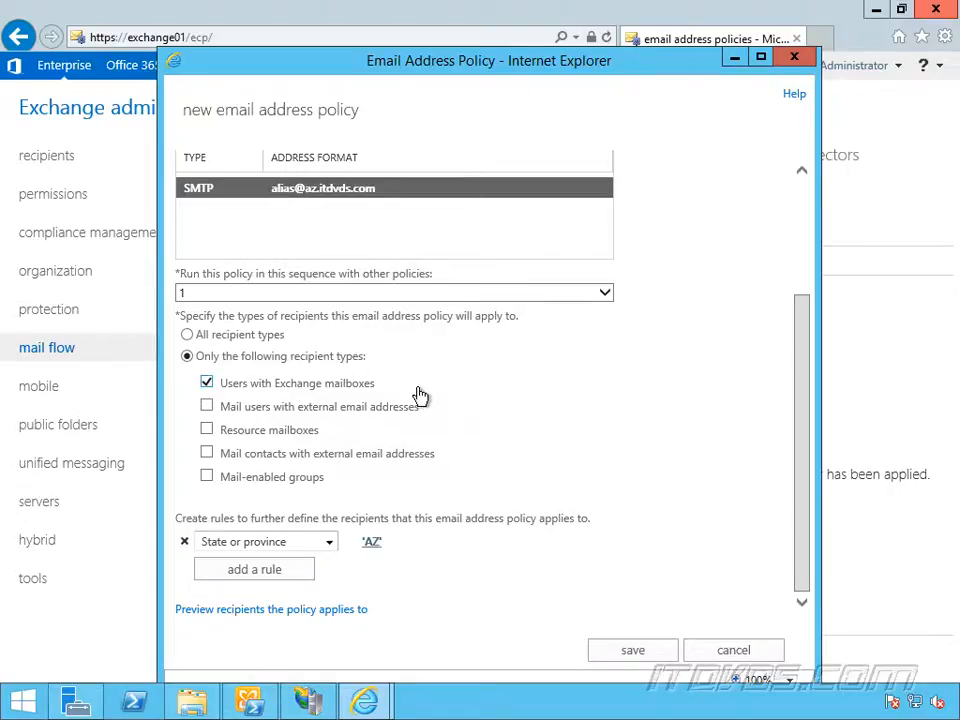
mouse_move(598, 398)
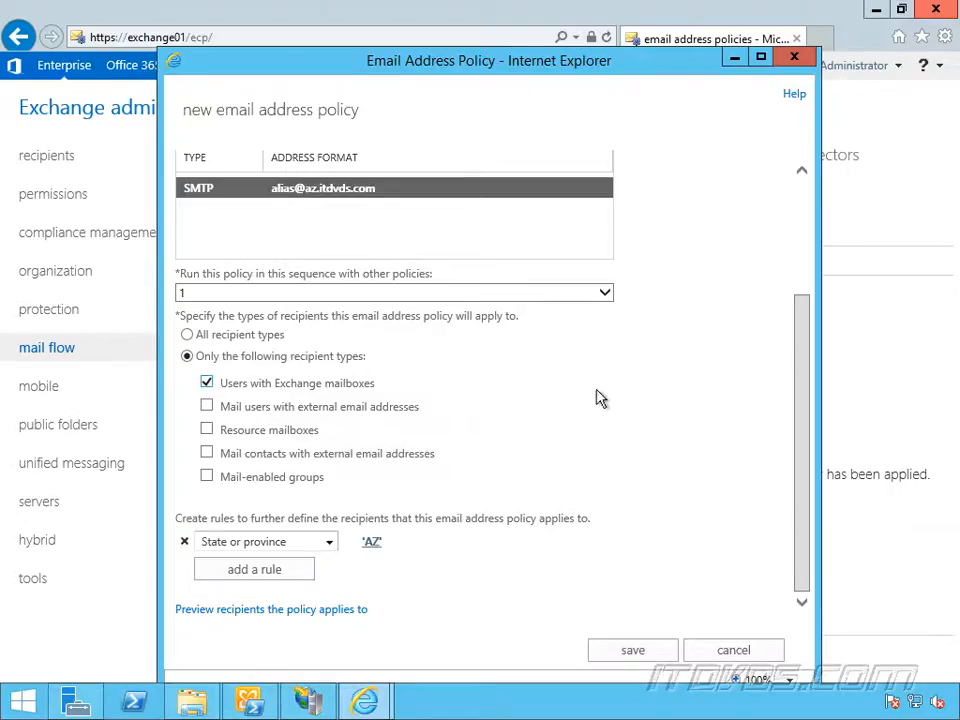
mouse_move(665, 465)
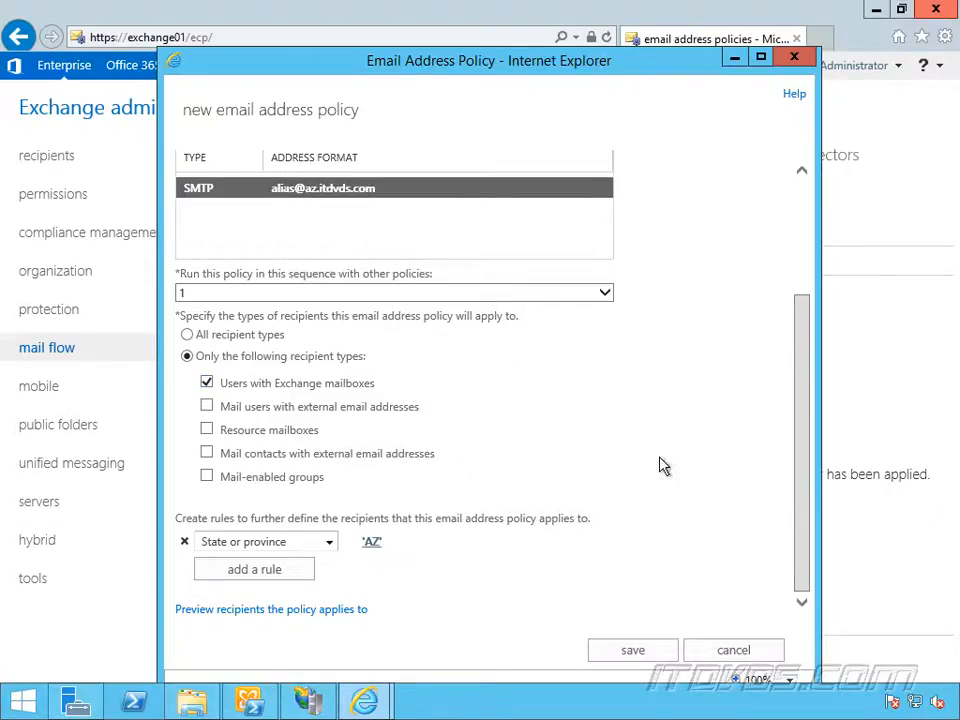
Save AZ Email Policy and dismiss the policy-not-active warning
left_click(632, 649)
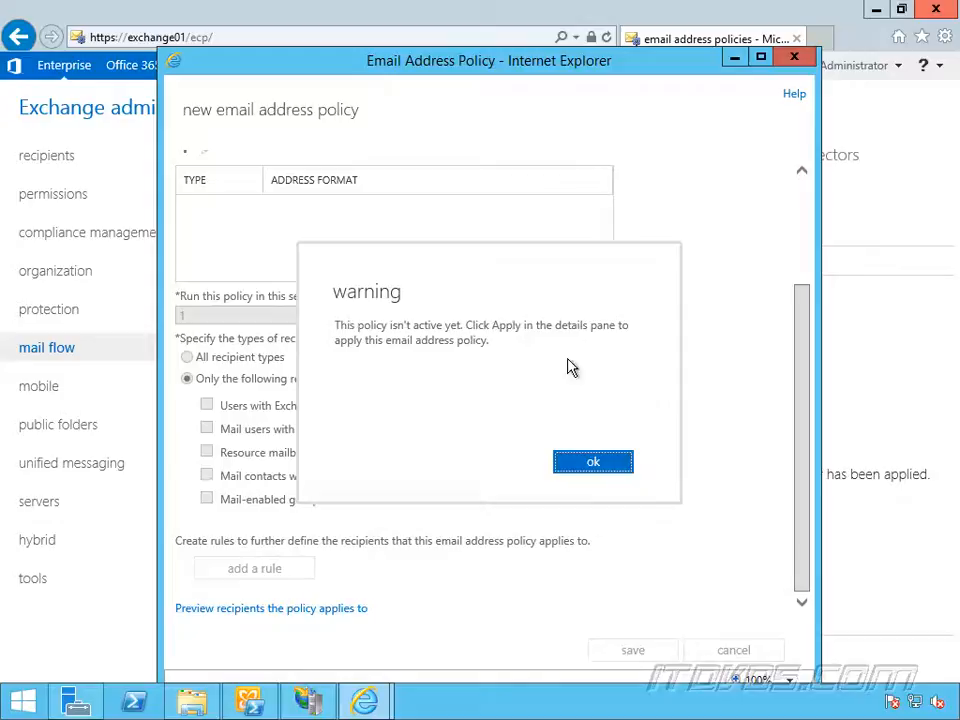
left_click(592, 461)
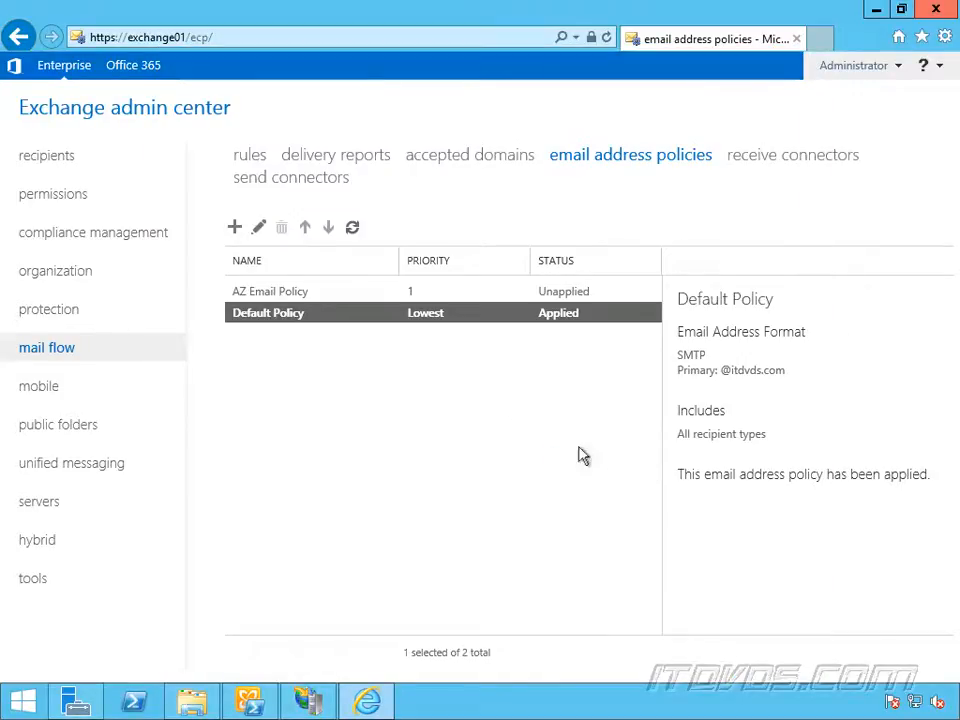
Apply AZ Email Policy and confirm the update so its status shows Applied
left_click(270, 291)
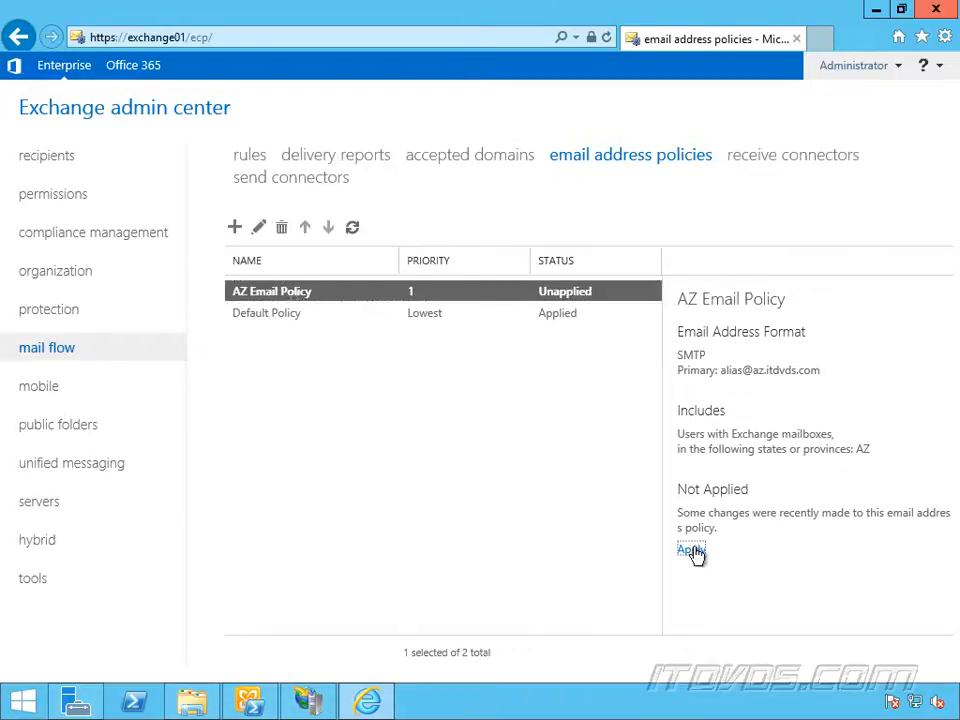
left_click(690, 550)
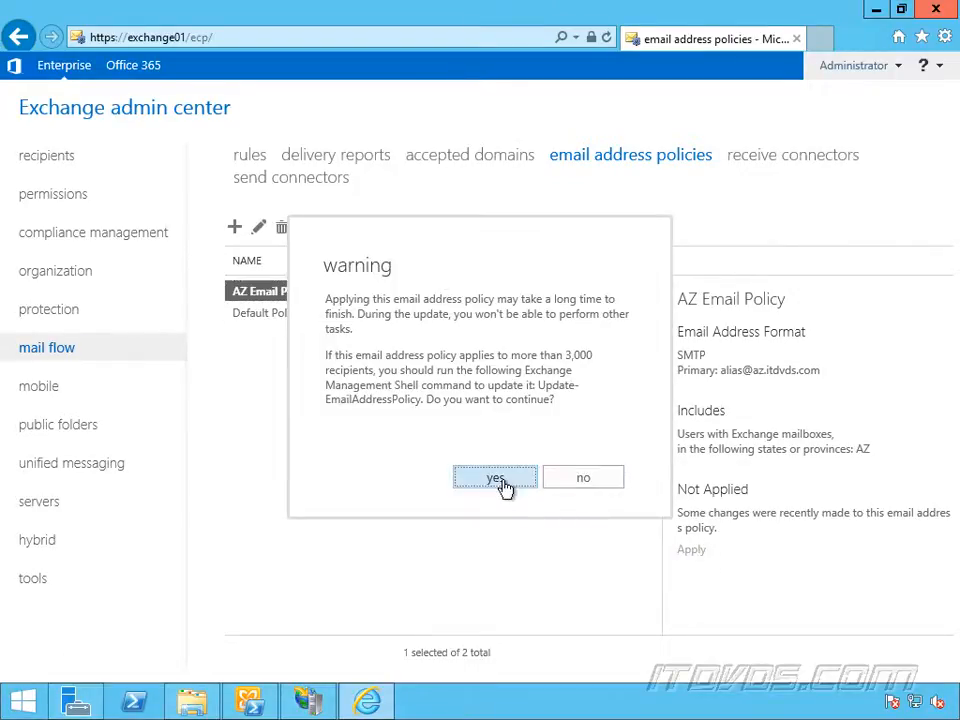
left_click(494, 477)
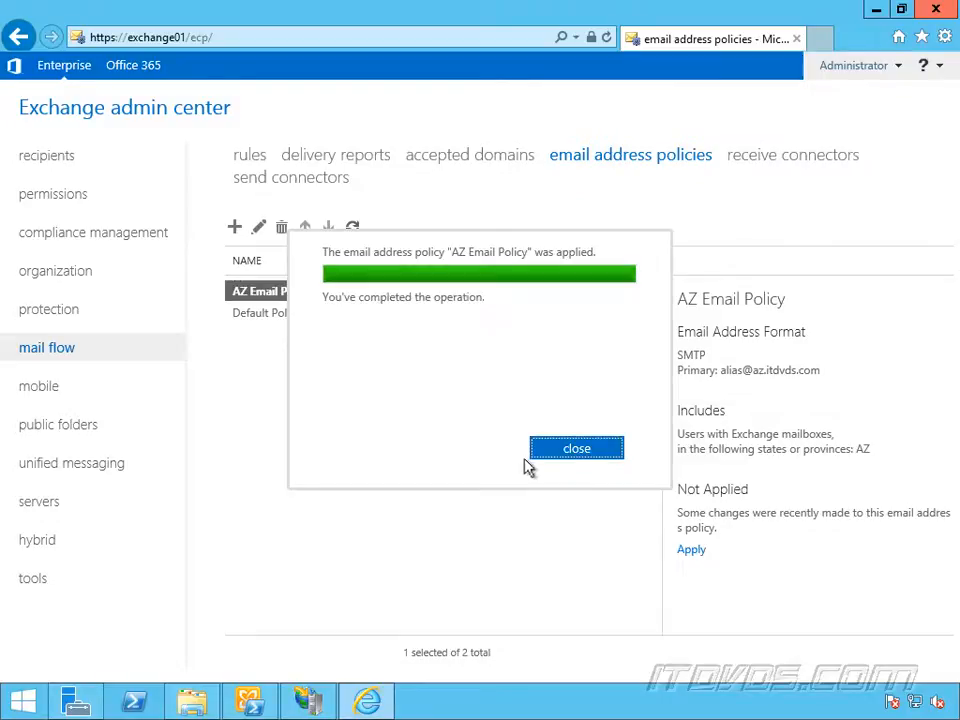
left_click(576, 448)
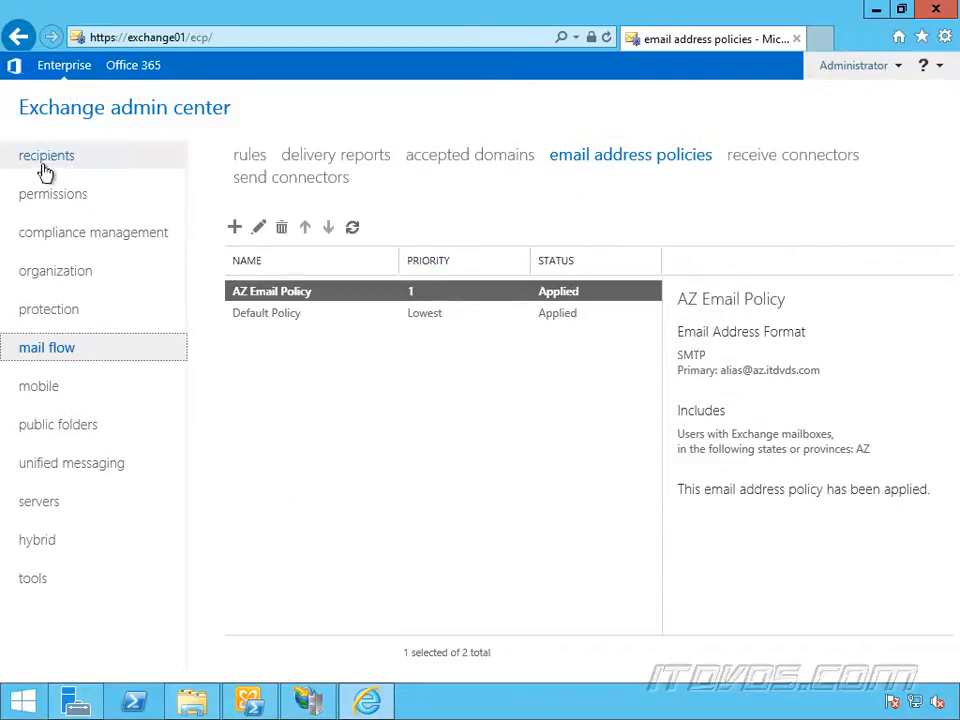
left_click(46, 155)
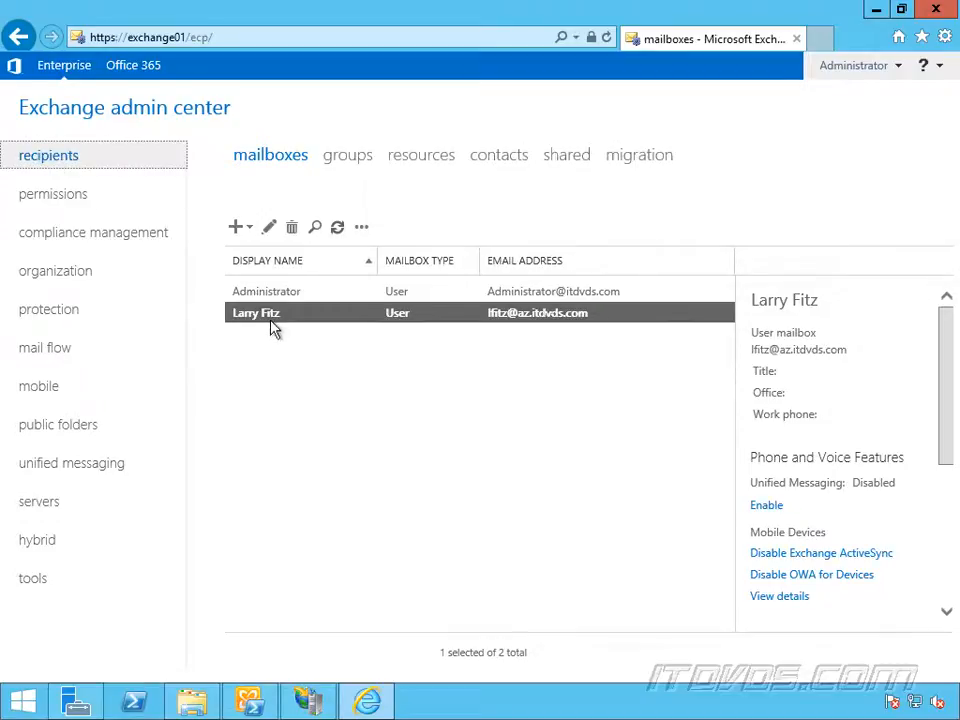
mouse_move(500, 327)
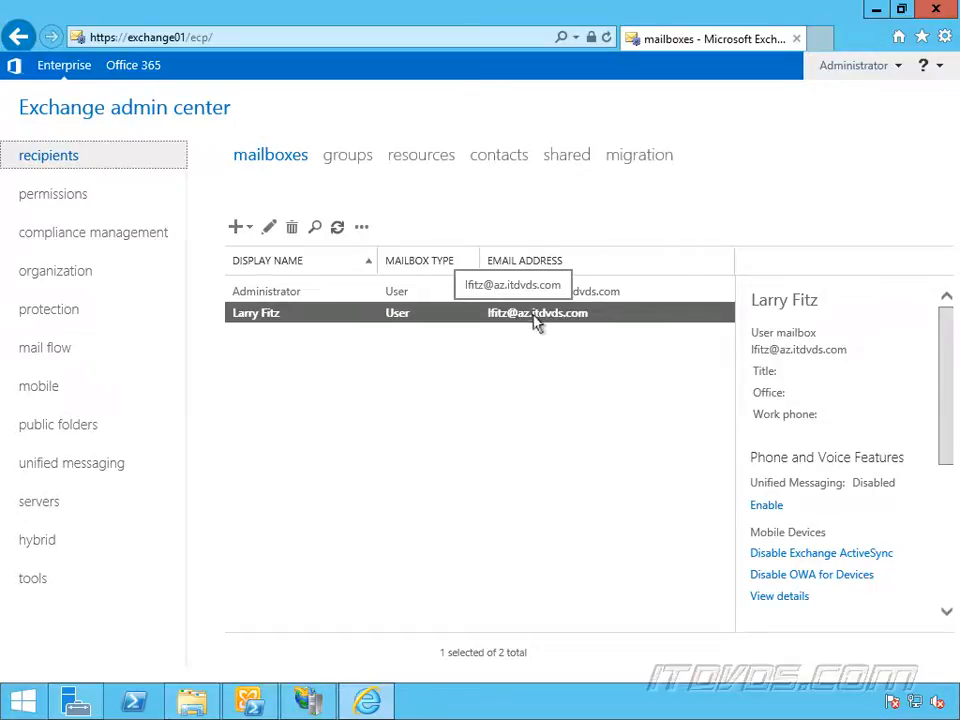
mouse_move(415, 346)
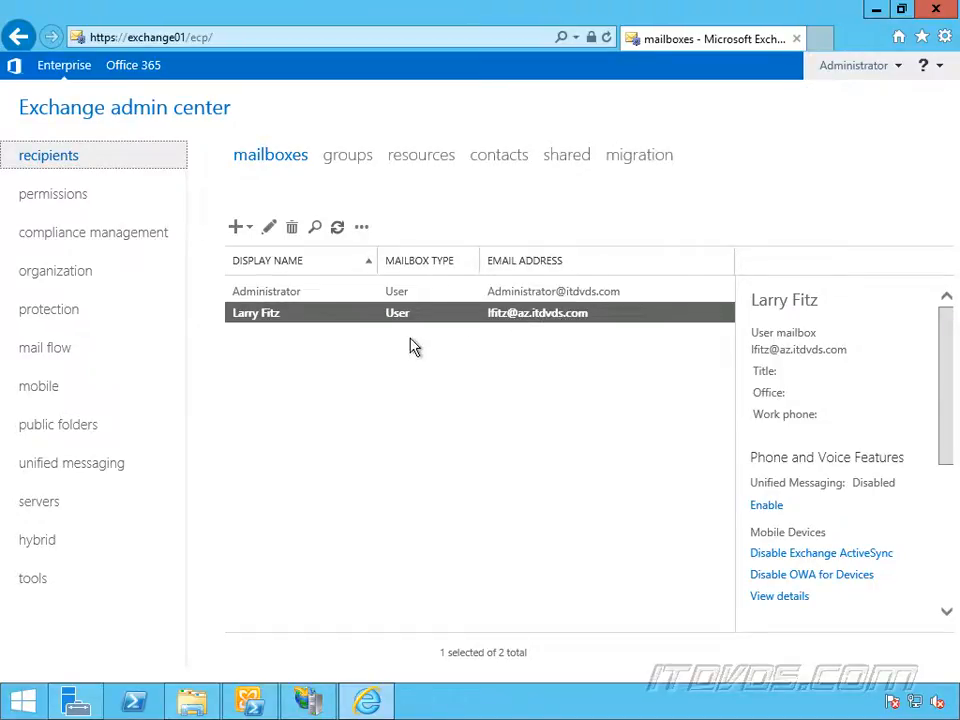
double_click(255, 313)
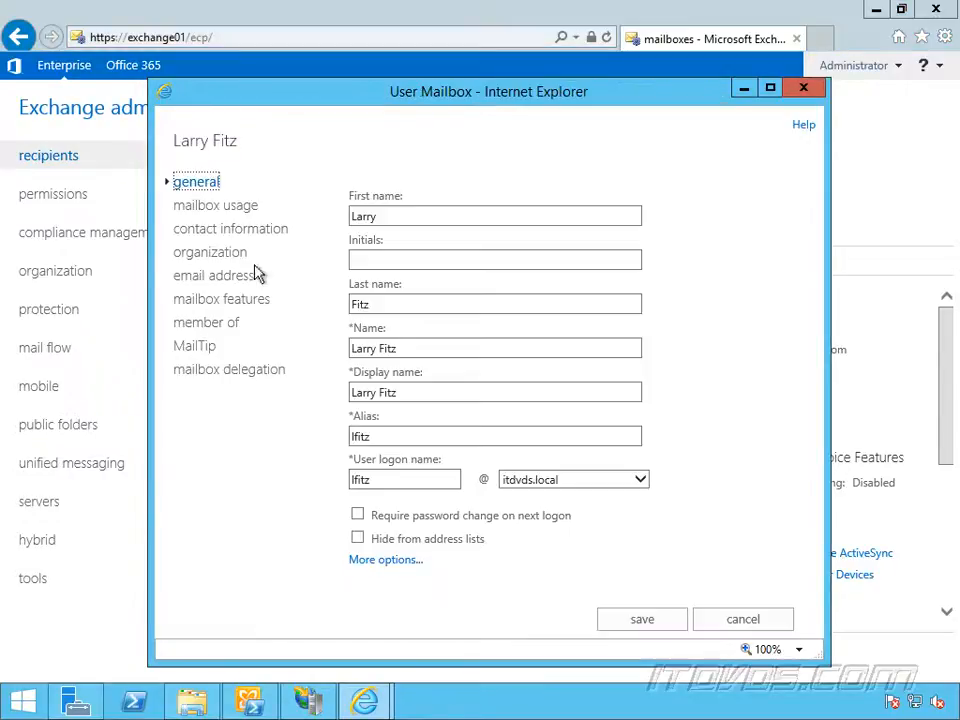
left_click(215, 275)
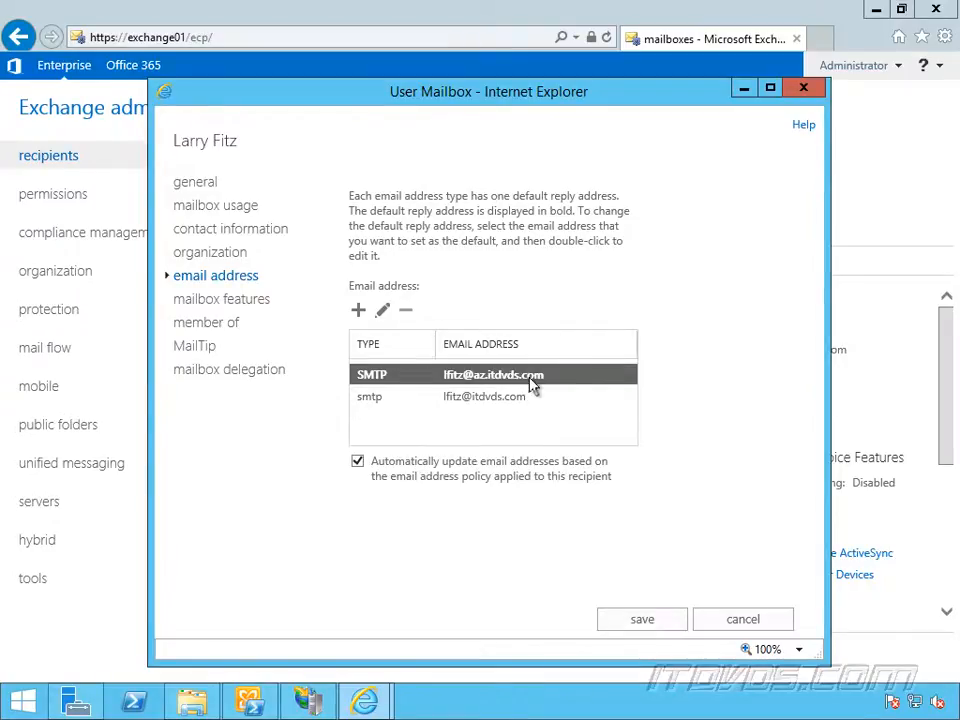
double_click(493, 374)
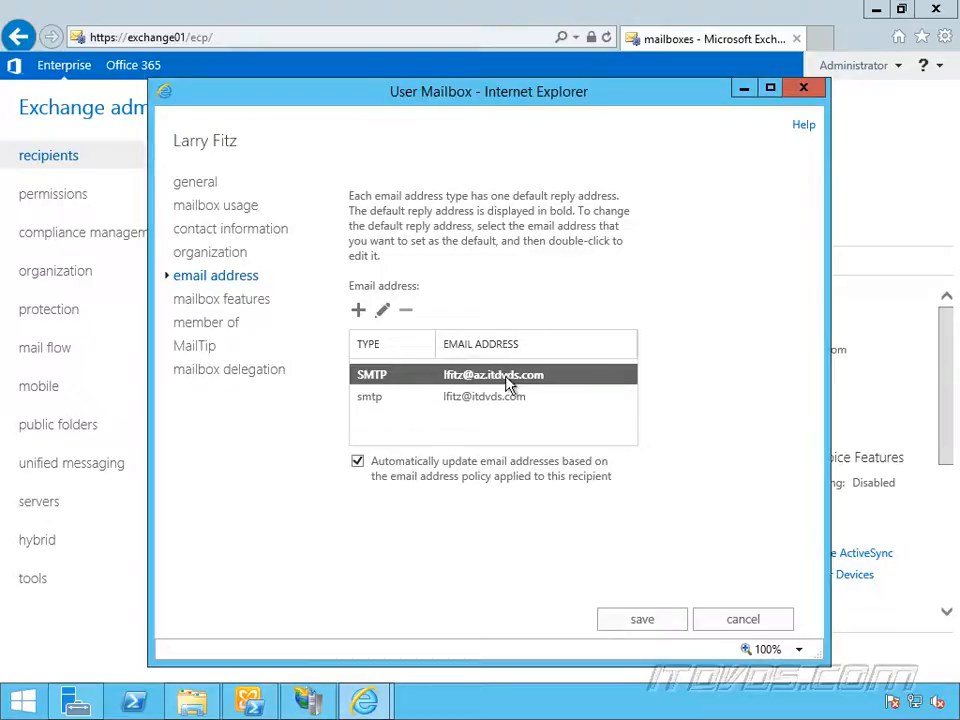
mouse_move(699, 476)
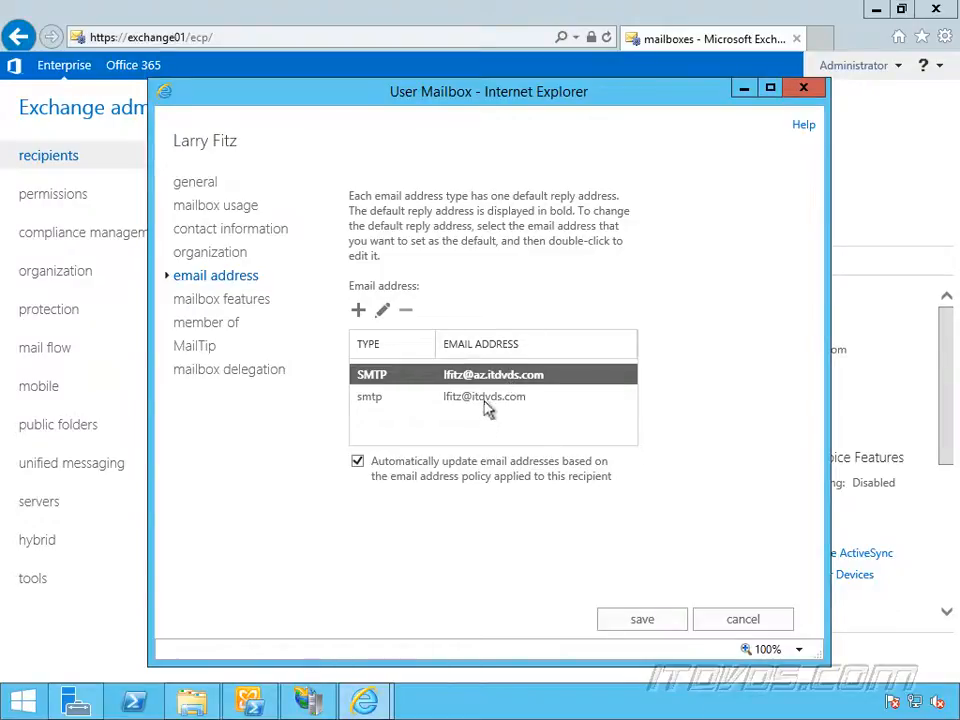
mouse_move(518, 414)
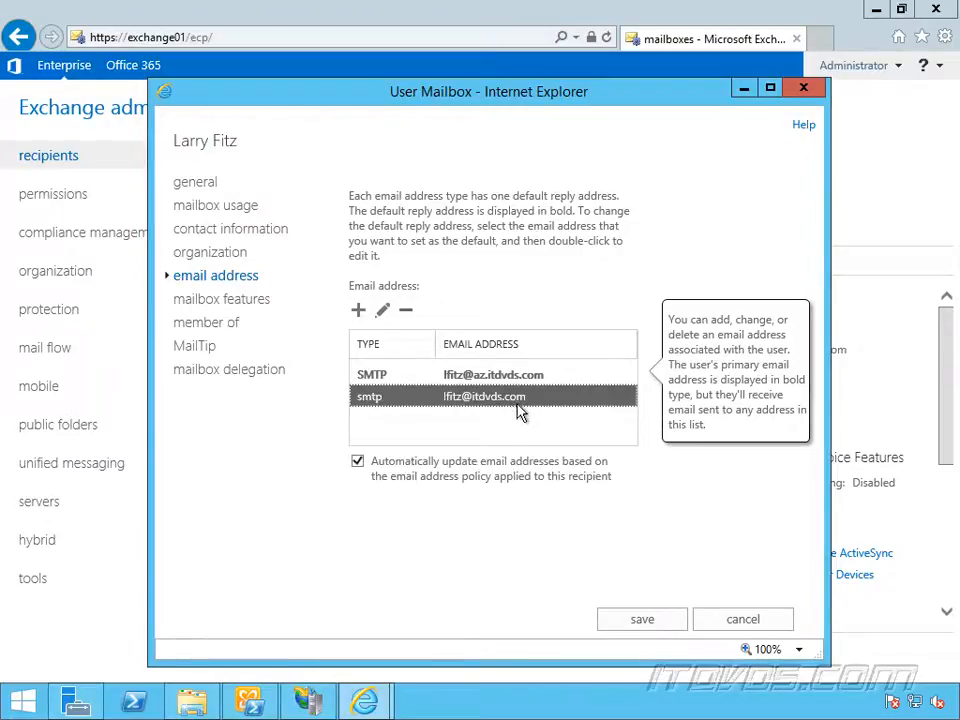
mouse_move(488, 408)
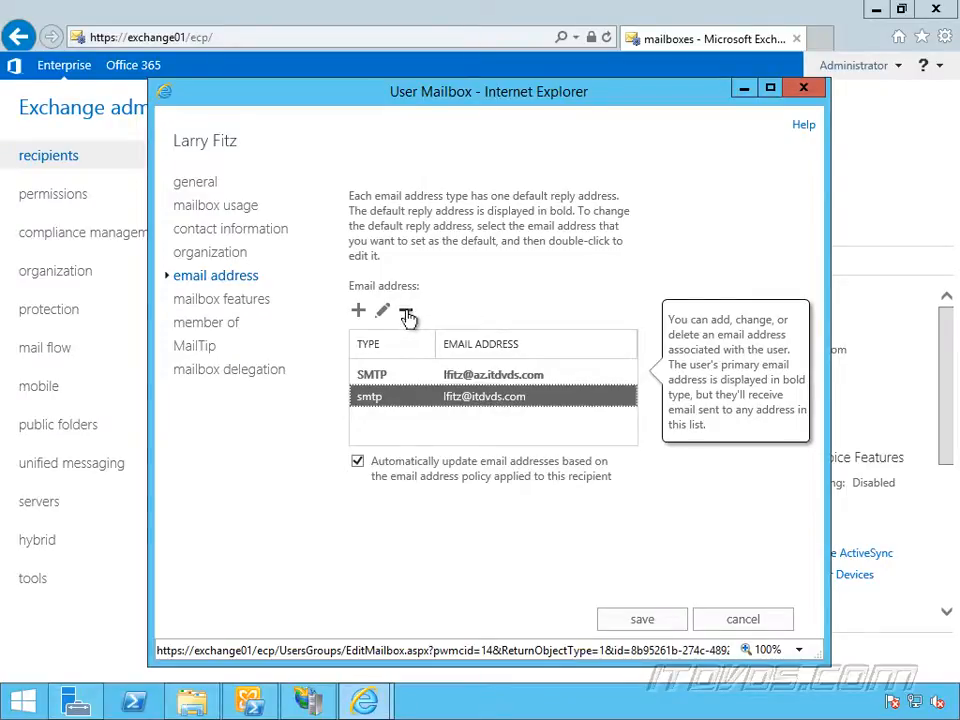
mouse_move(406, 310)
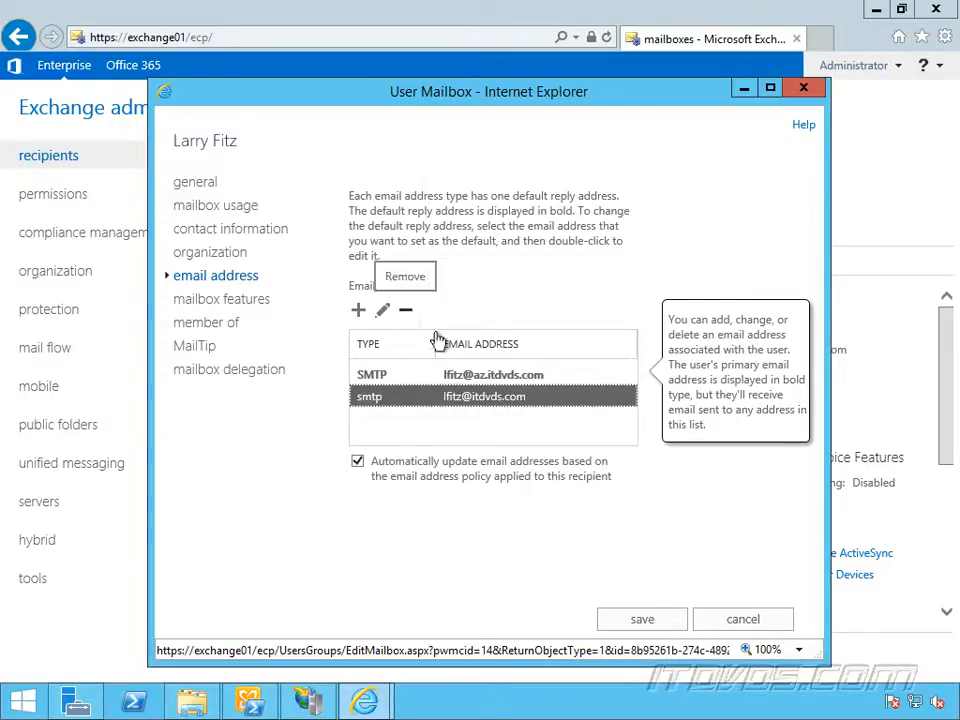
mouse_move(708, 546)
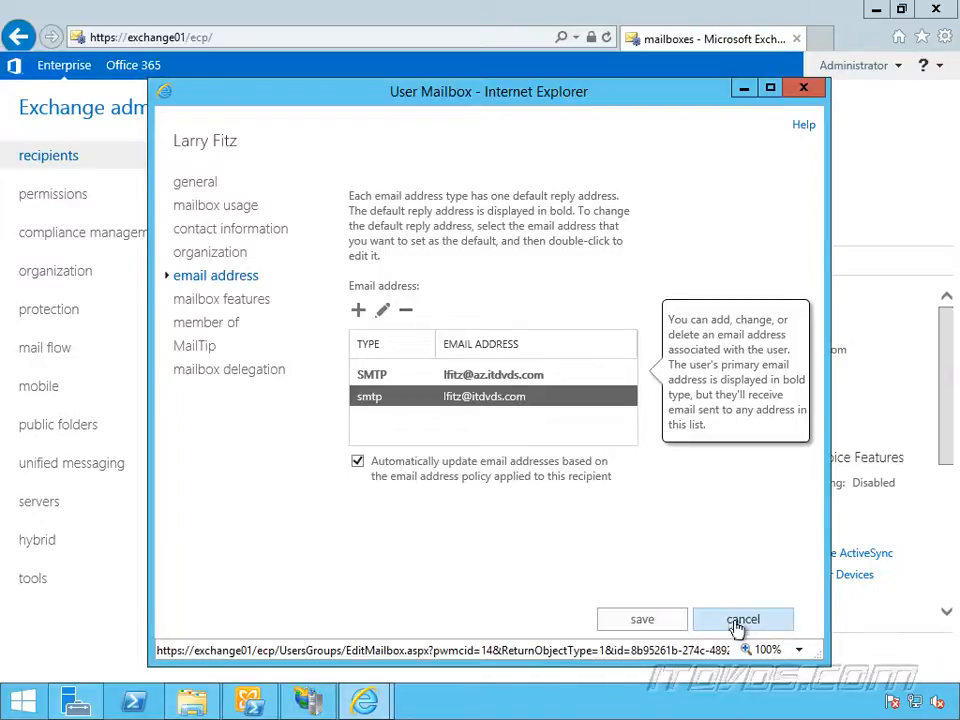
mouse_move(499, 461)
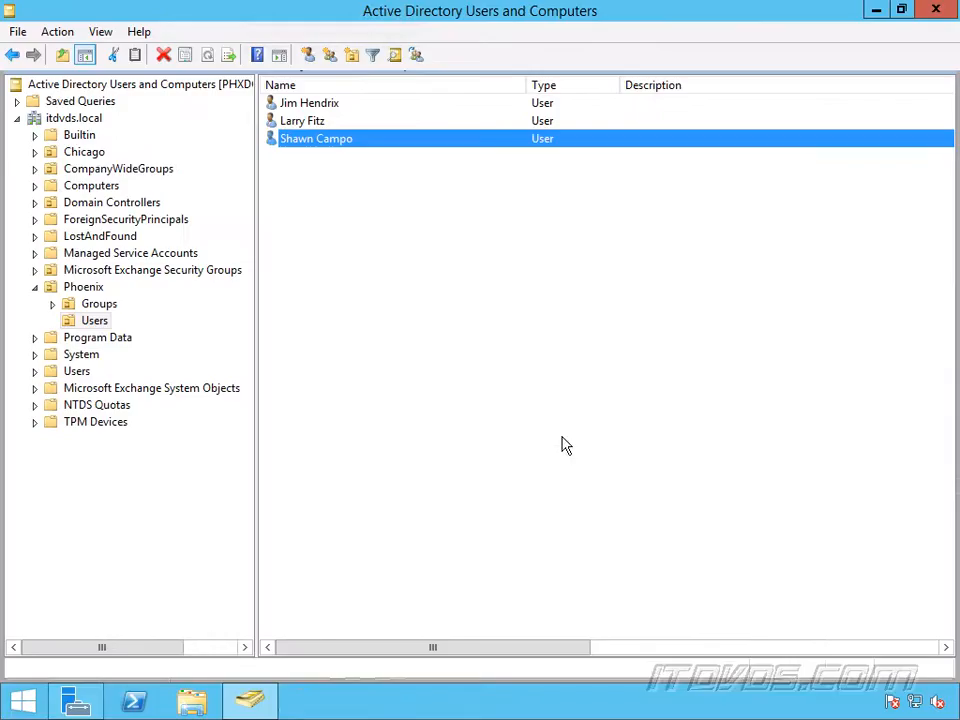
double_click(316, 138)
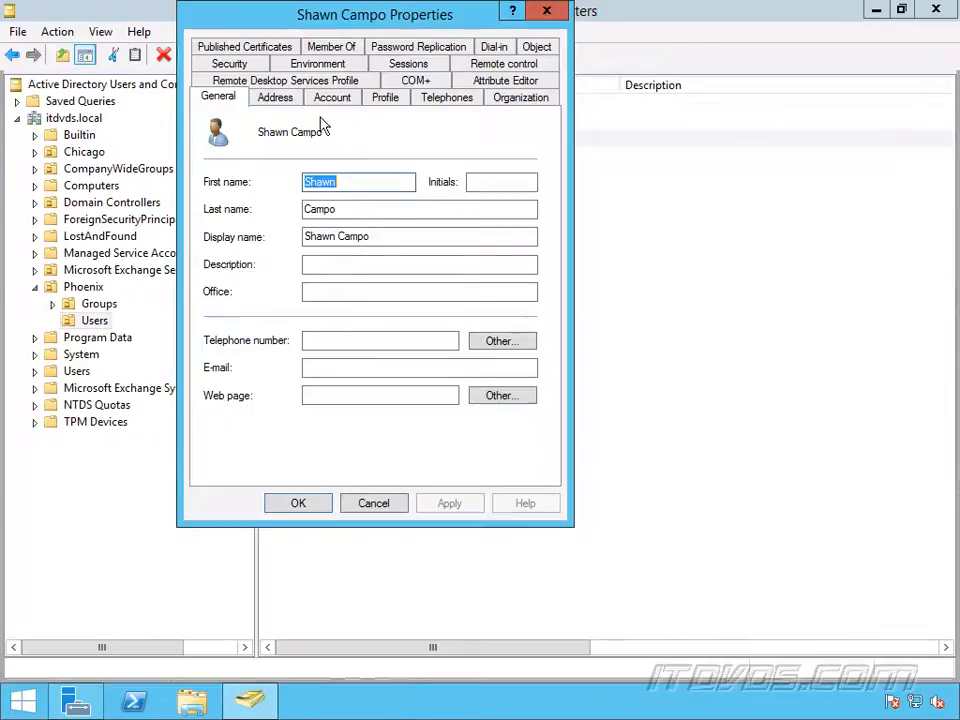
left_click(275, 97)
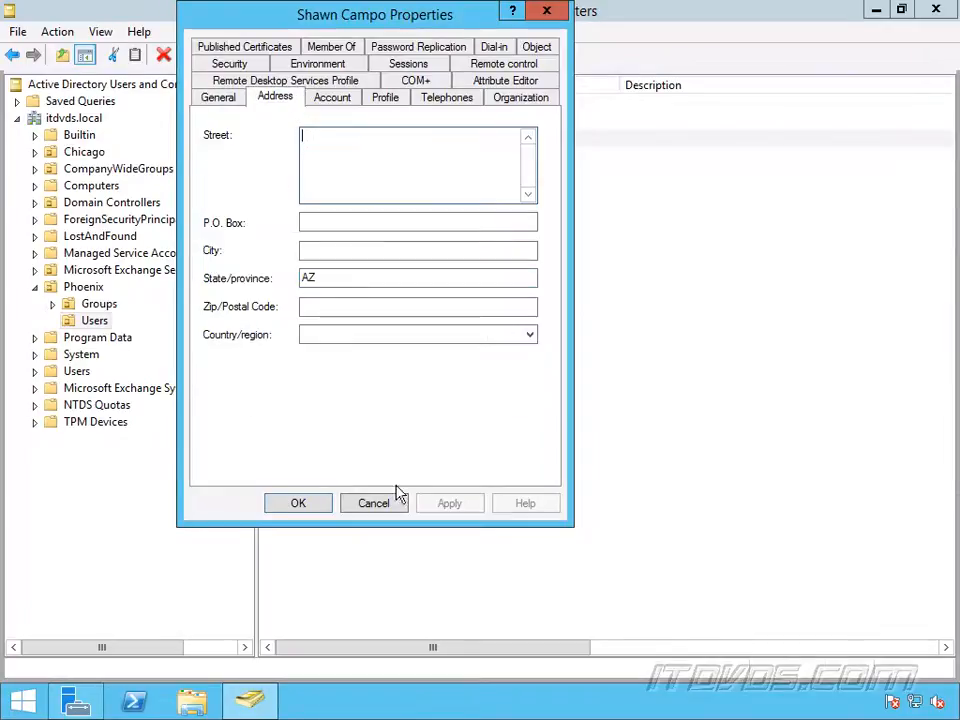
left_click(373, 503)
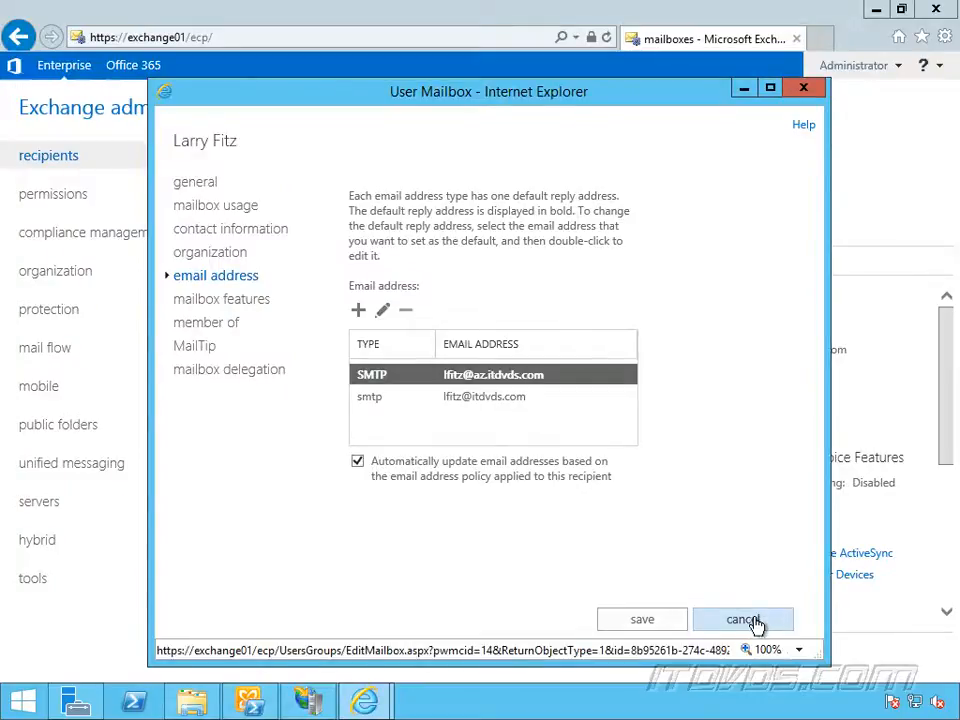
left_click(742, 619)
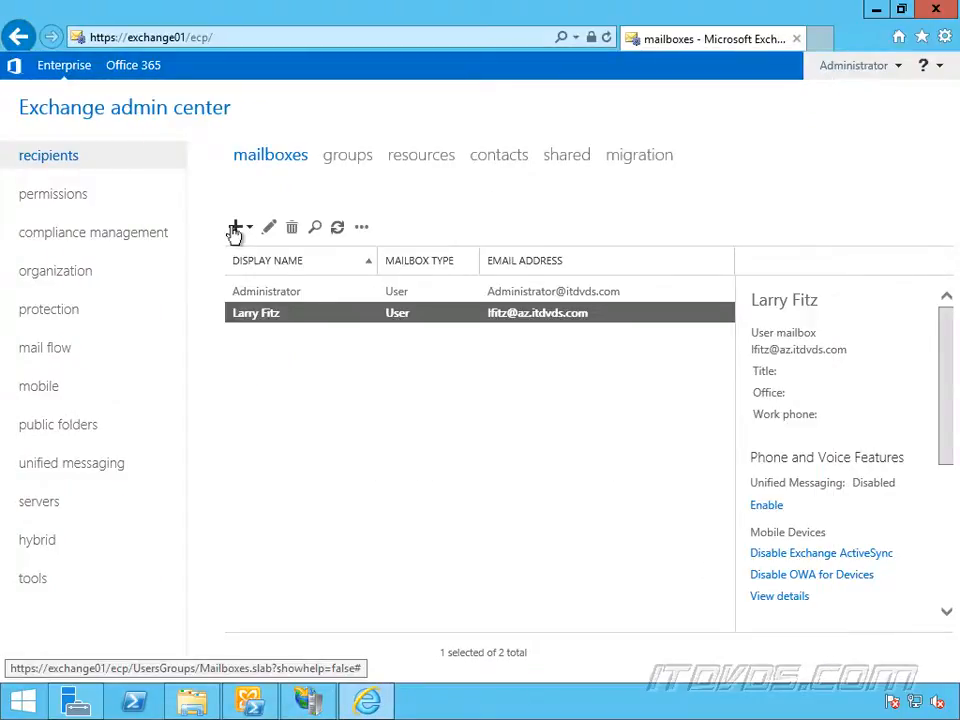
left_click(234, 227)
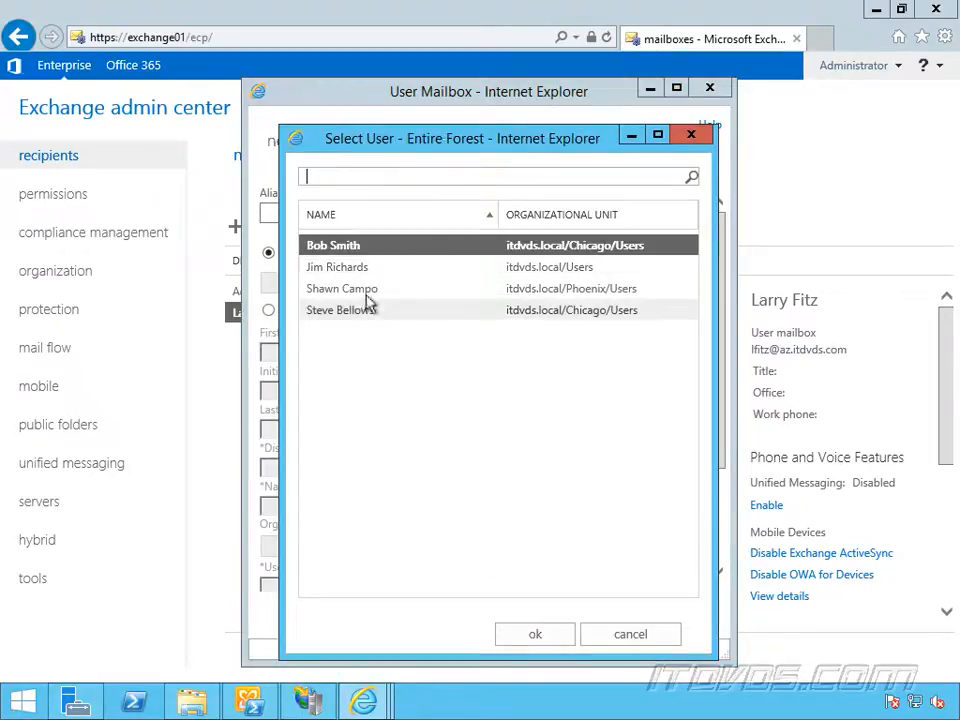
left_click(535, 634)
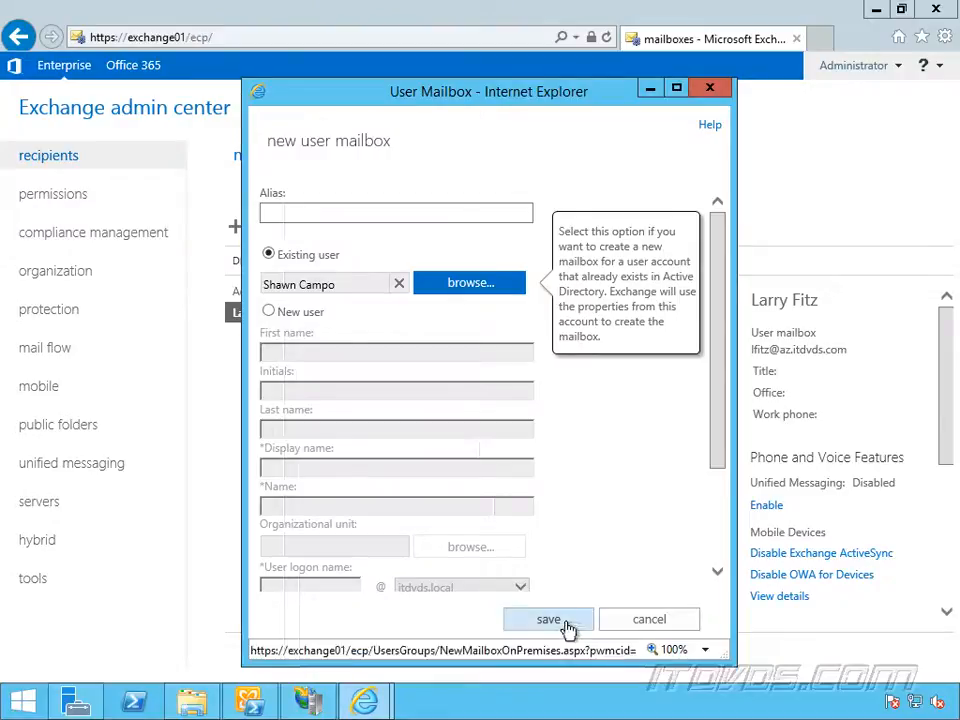
left_click(548, 619)
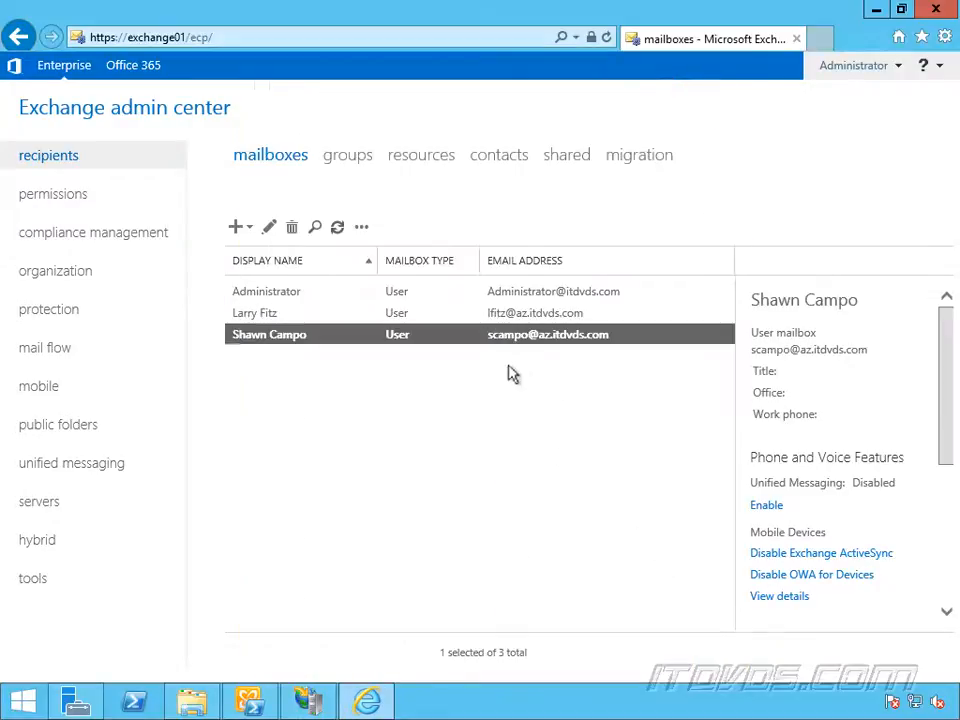
mouse_move(490, 345)
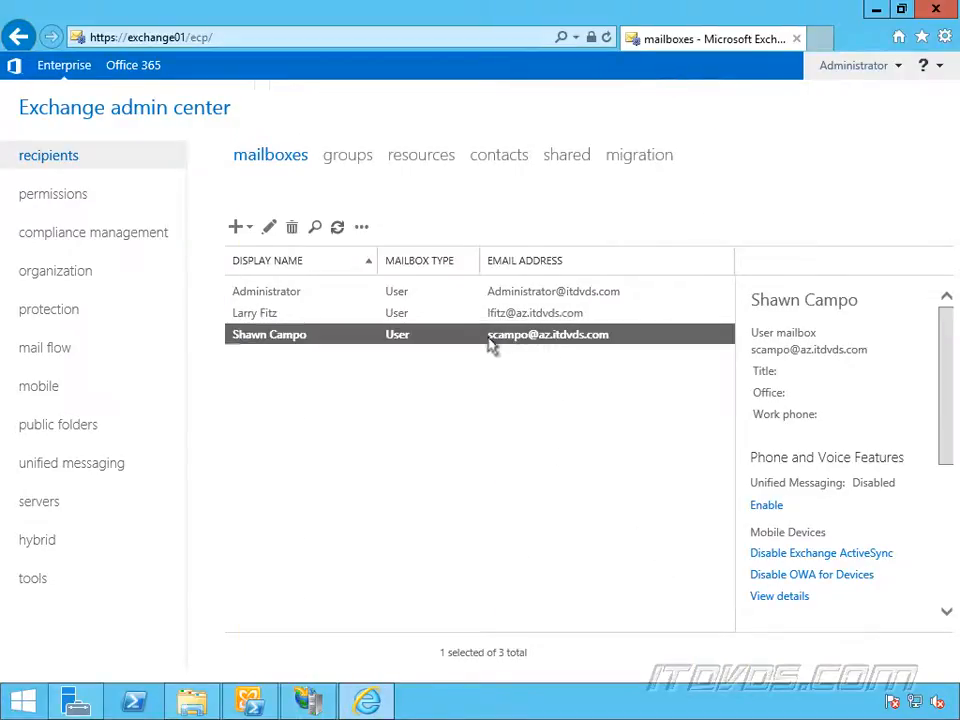
left_click(268, 227)
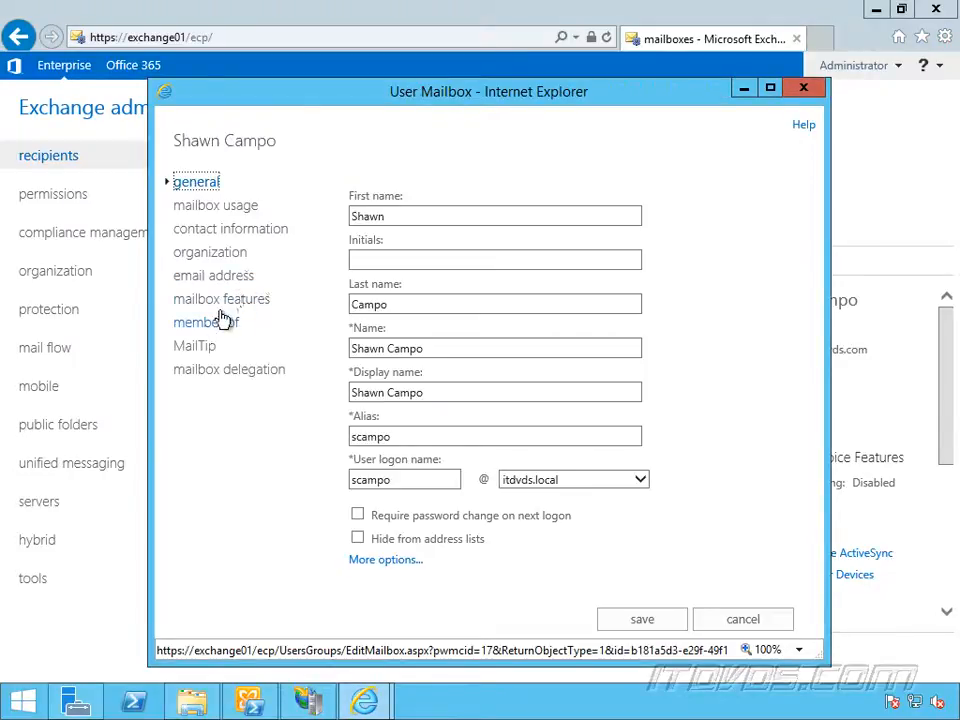
left_click(213, 275)
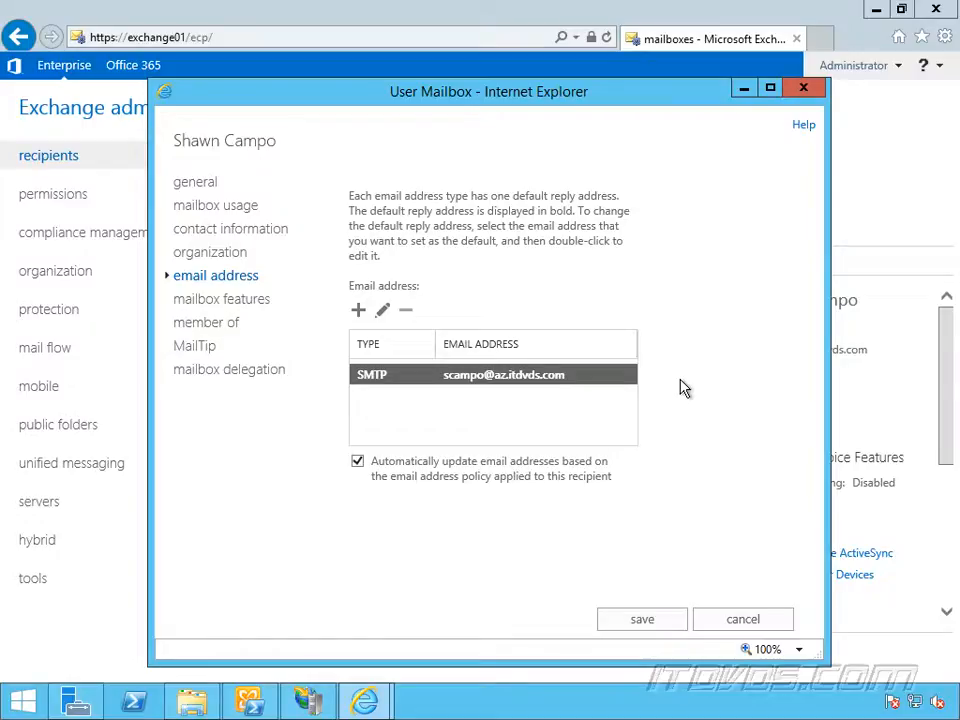
mouse_move(543, 415)
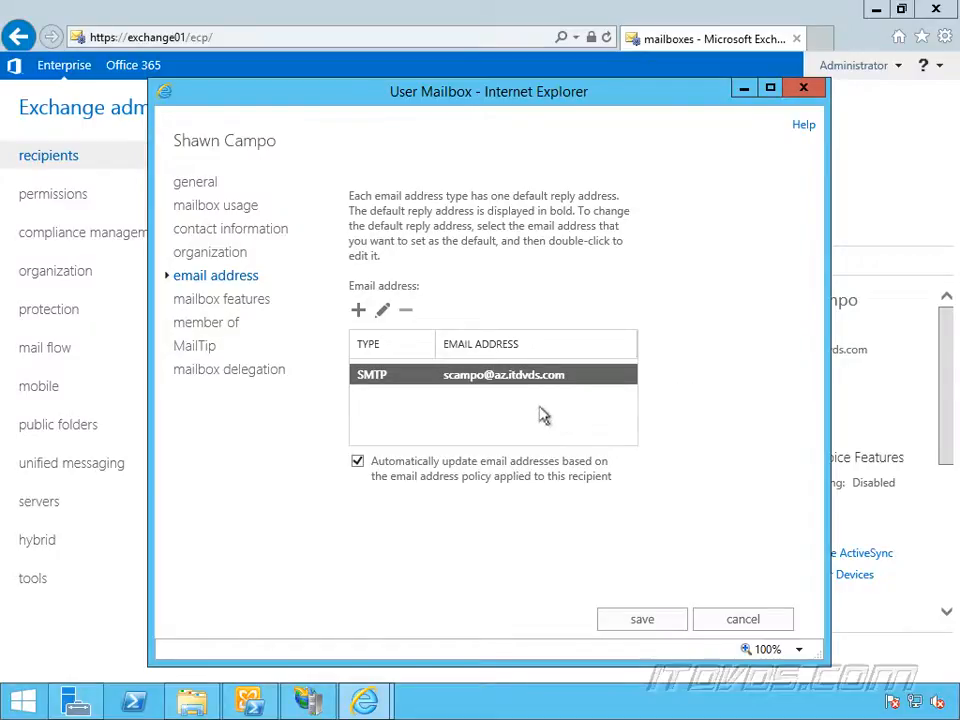